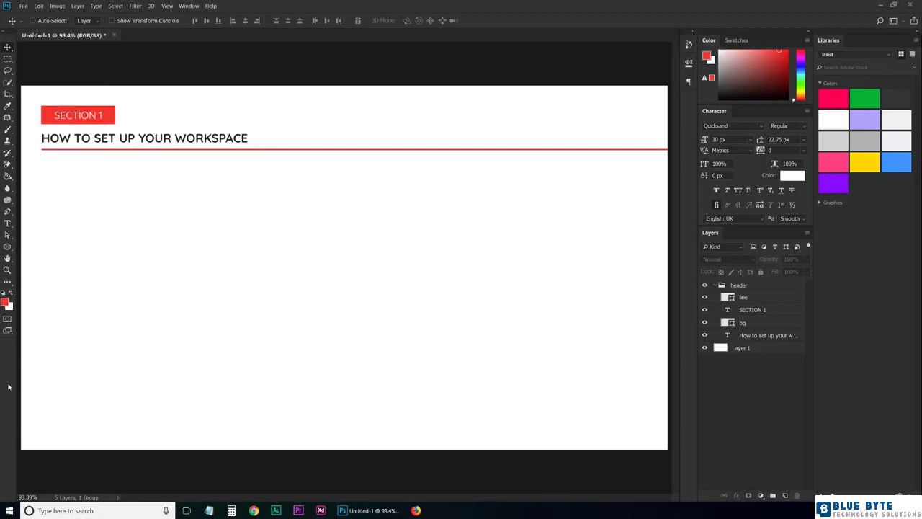
pyautogui.moveTo(180, 338)
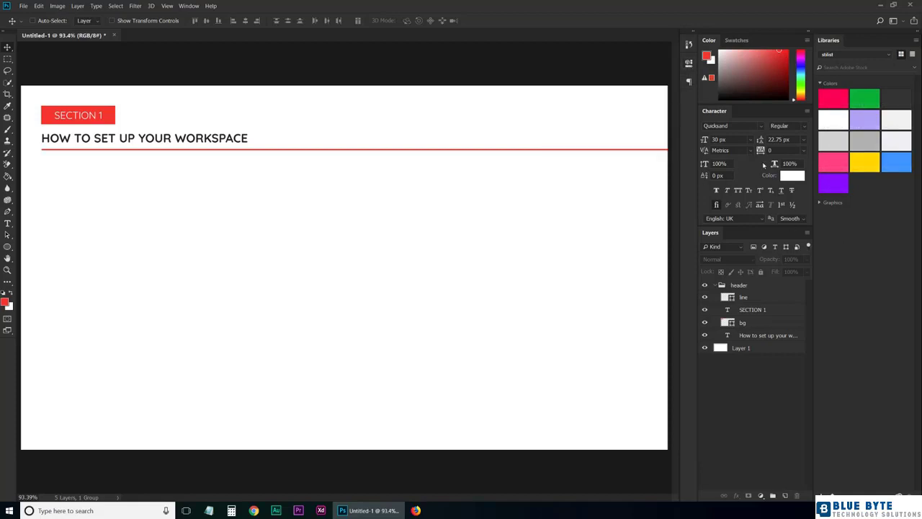
pyautogui.moveTo(648, 263)
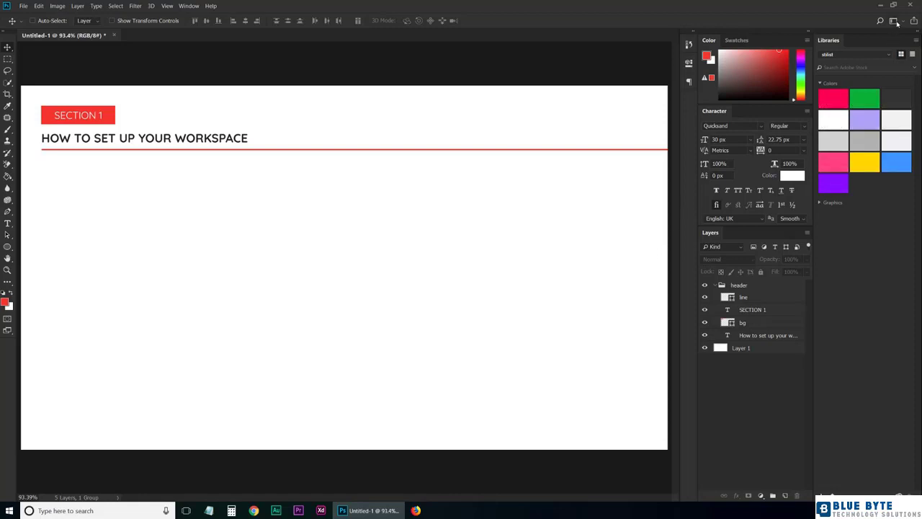
# Step: Switch to the saved custom workspace with collapsed icon panels and Character above Layers
pyautogui.click(910, 20)
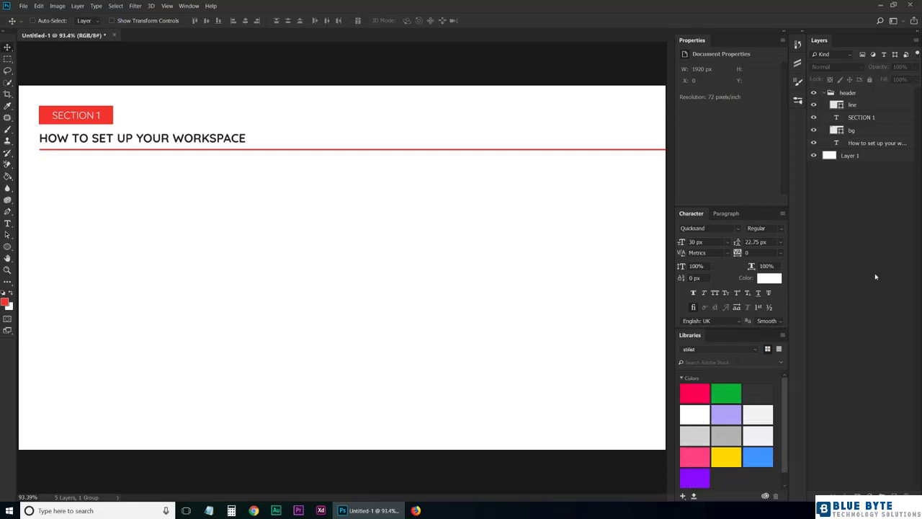
pyautogui.moveTo(872, 263)
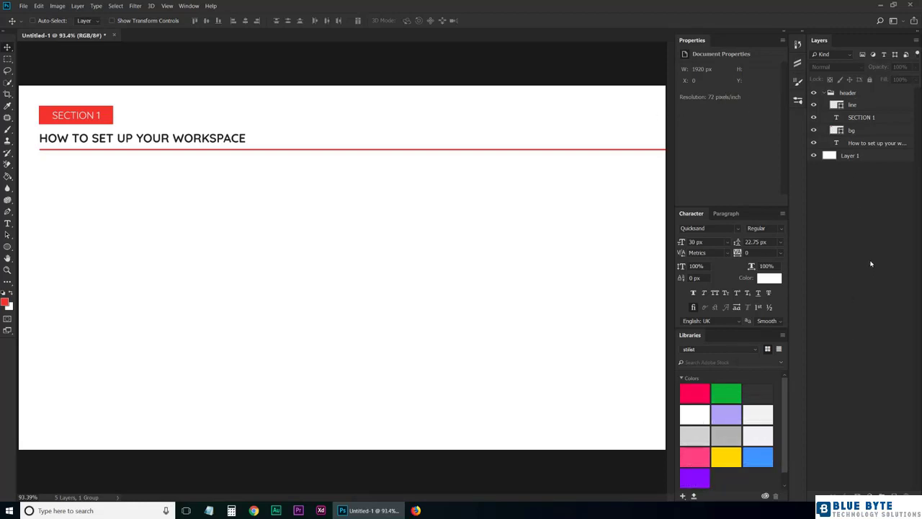
pyautogui.moveTo(872, 261)
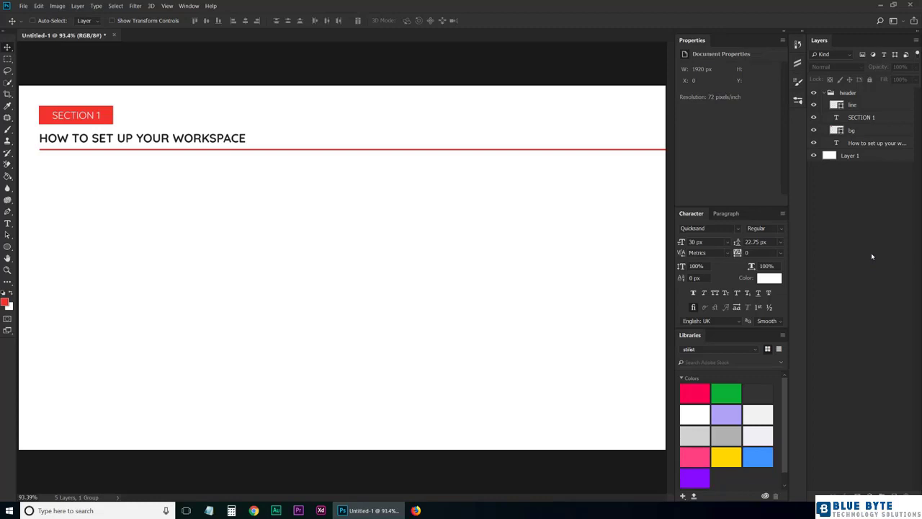
pyautogui.moveTo(855, 257)
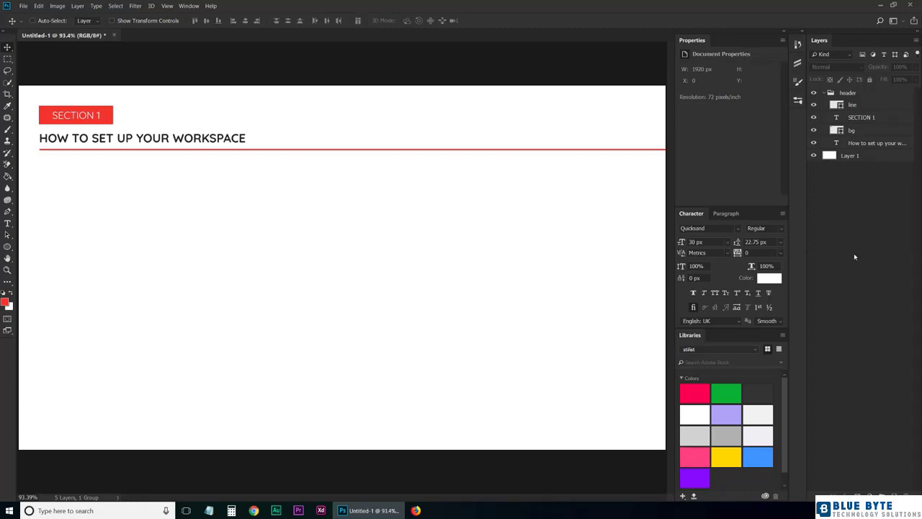
pyautogui.click(911, 7)
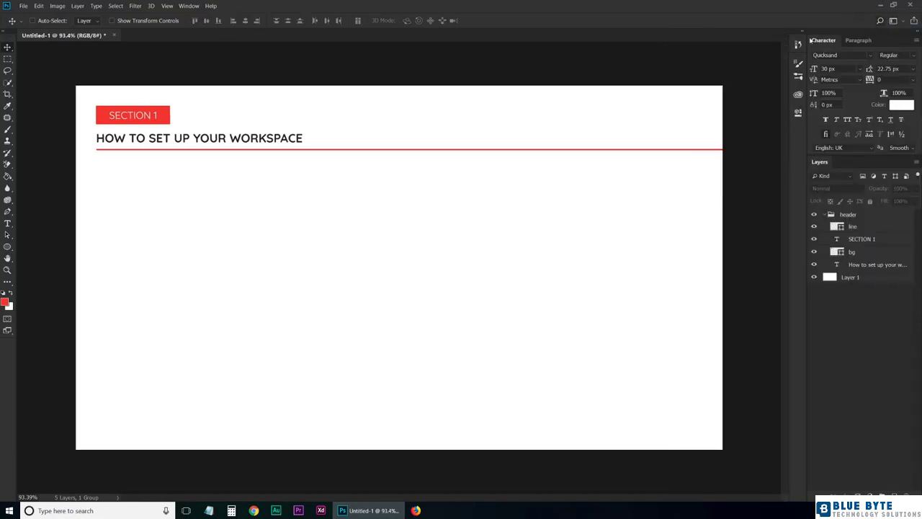
pyautogui.moveTo(743, 114)
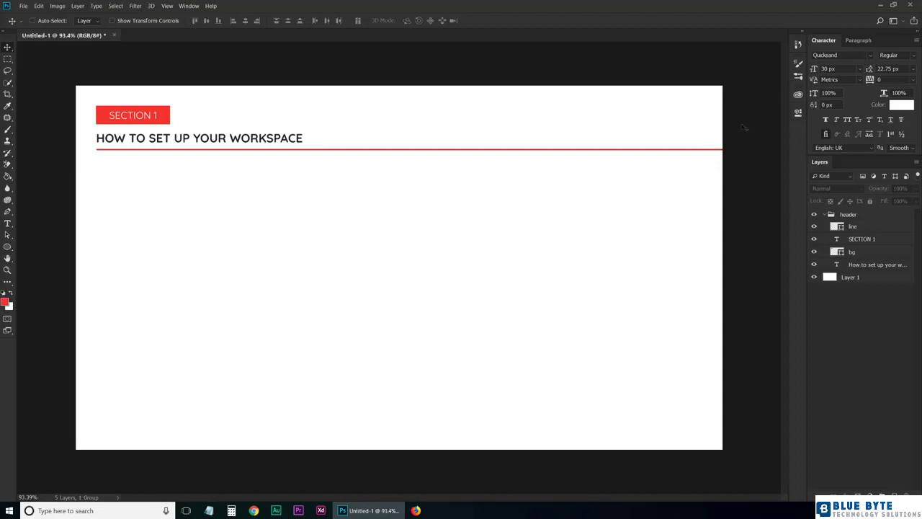
pyautogui.moveTo(748, 337)
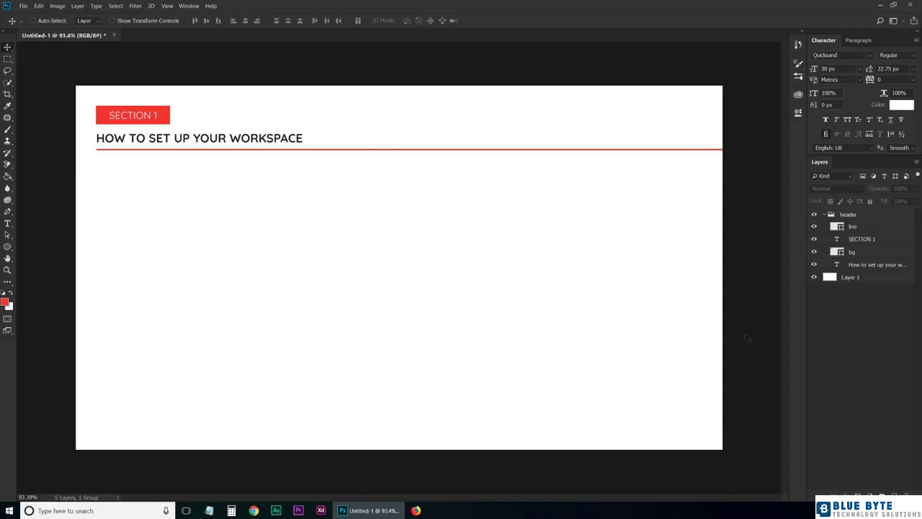
pyautogui.moveTo(542, 181)
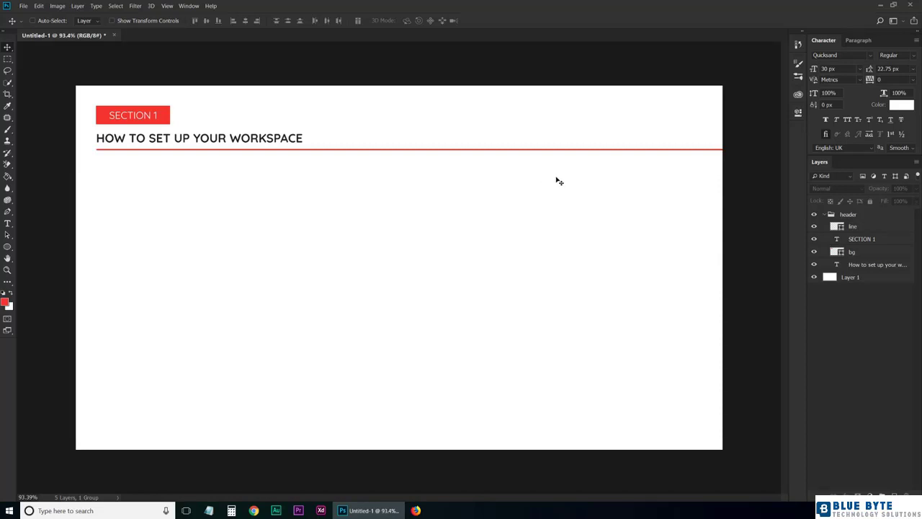
pyautogui.moveTo(528, 132)
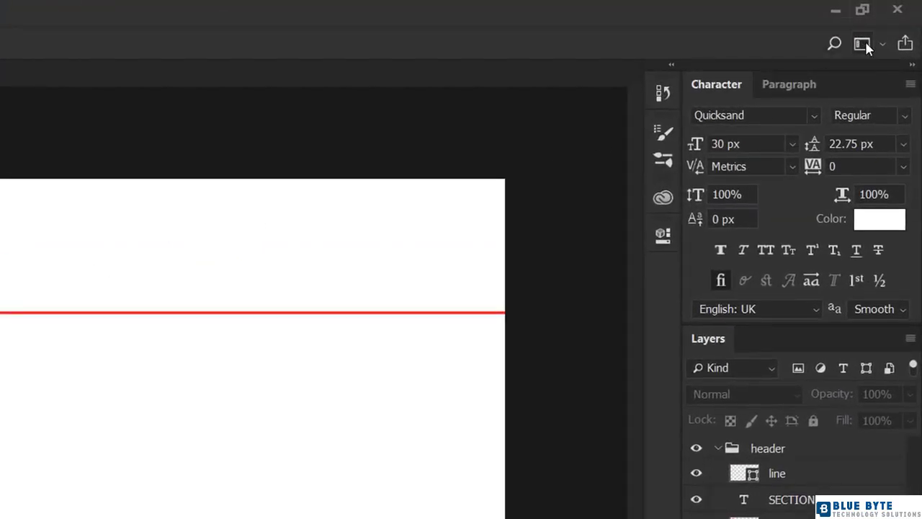
# Step: Switch to Essentials and reset it to its default panel layout
pyautogui.click(861, 43)
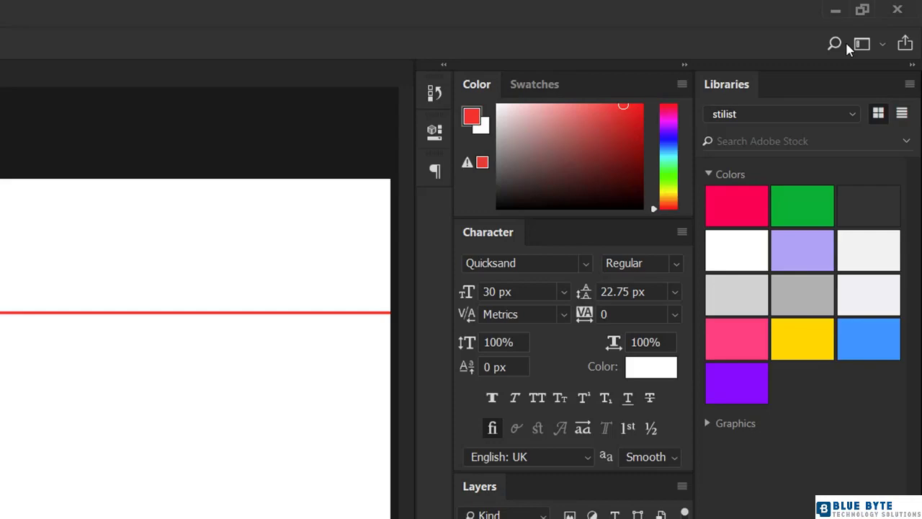
pyautogui.click(861, 43)
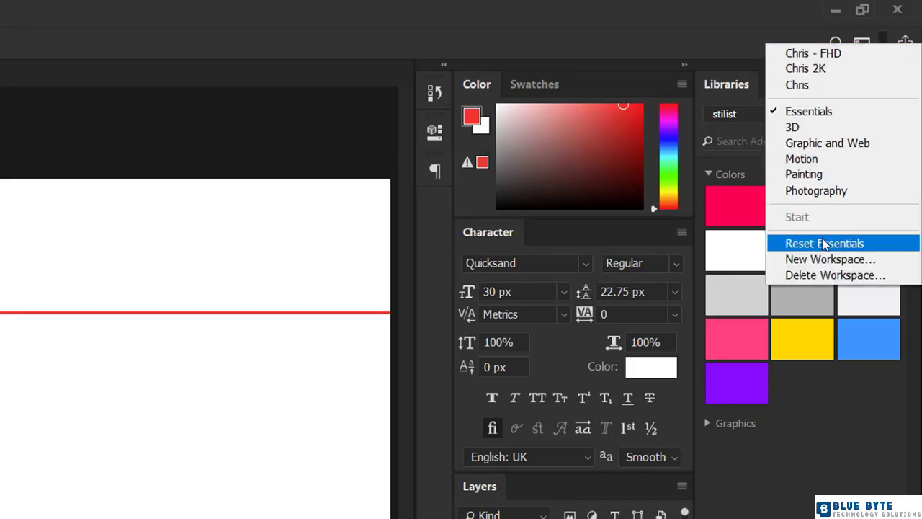
pyautogui.click(824, 242)
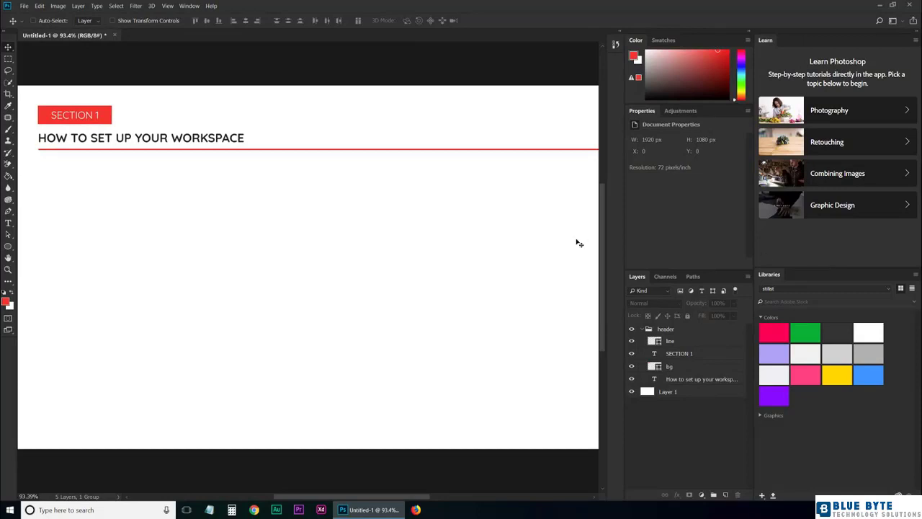
pyautogui.moveTo(552, 233)
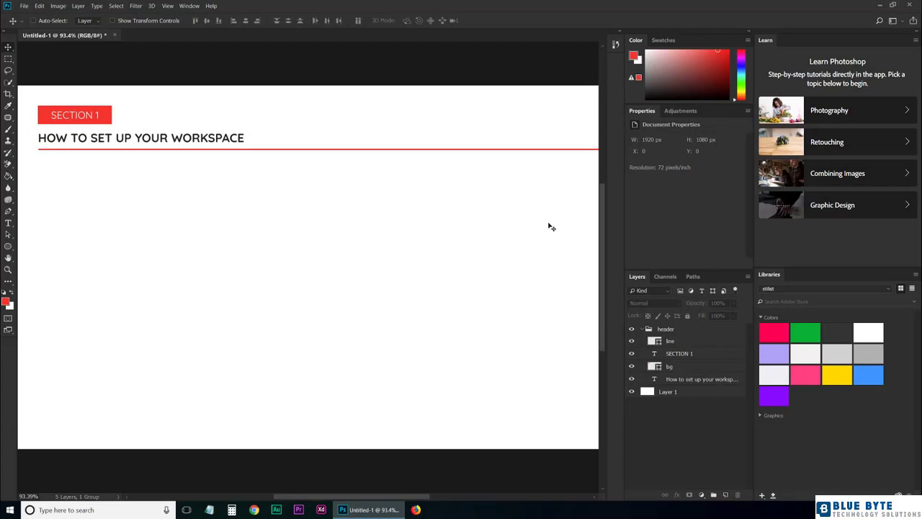
pyautogui.moveTo(683, 136)
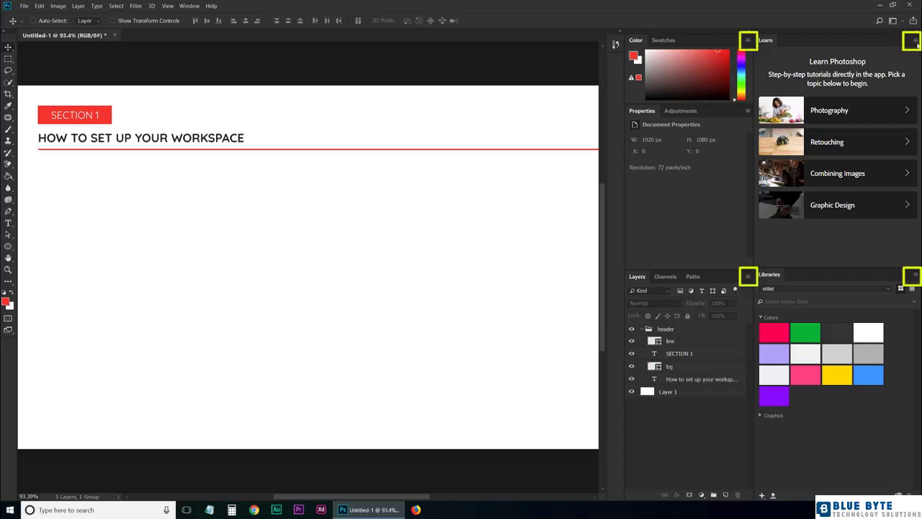
# Step: Close the Learn panel and bring up the Color panel's flyout menu to close it
pyautogui.click(910, 40)
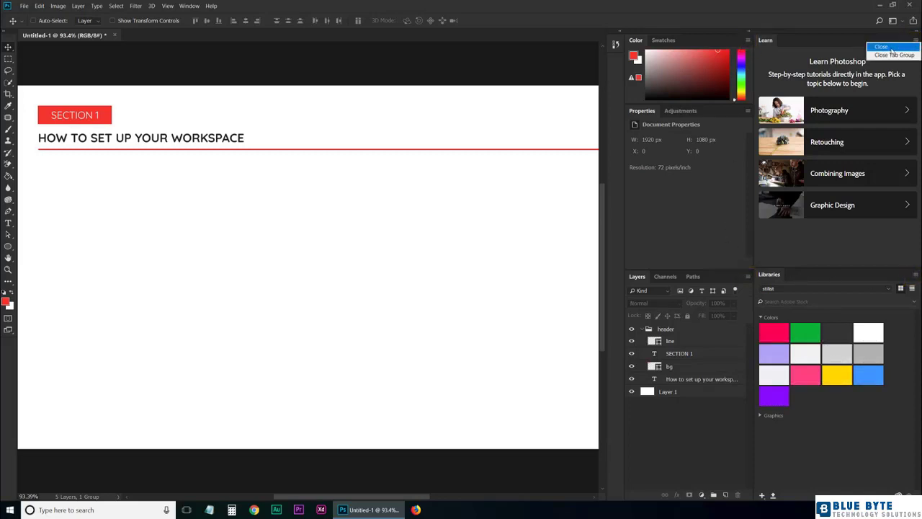
pyautogui.click(893, 55)
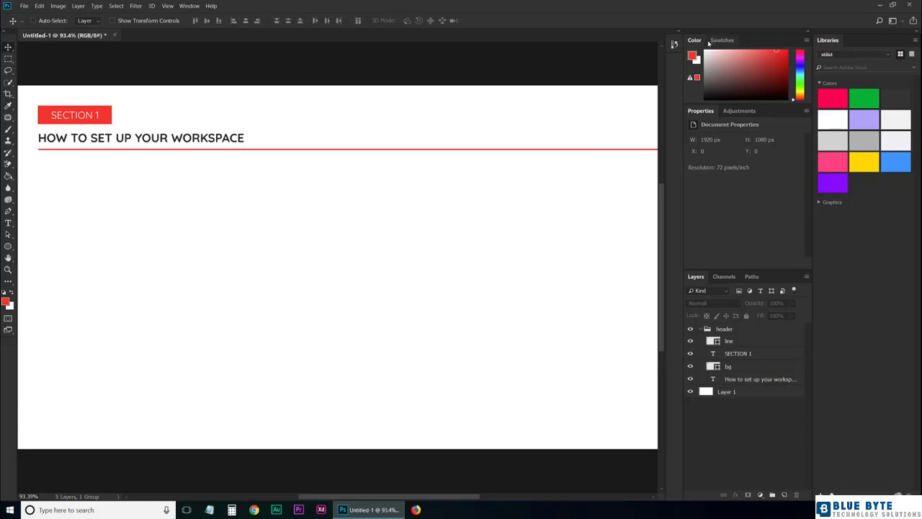
pyautogui.click(807, 41)
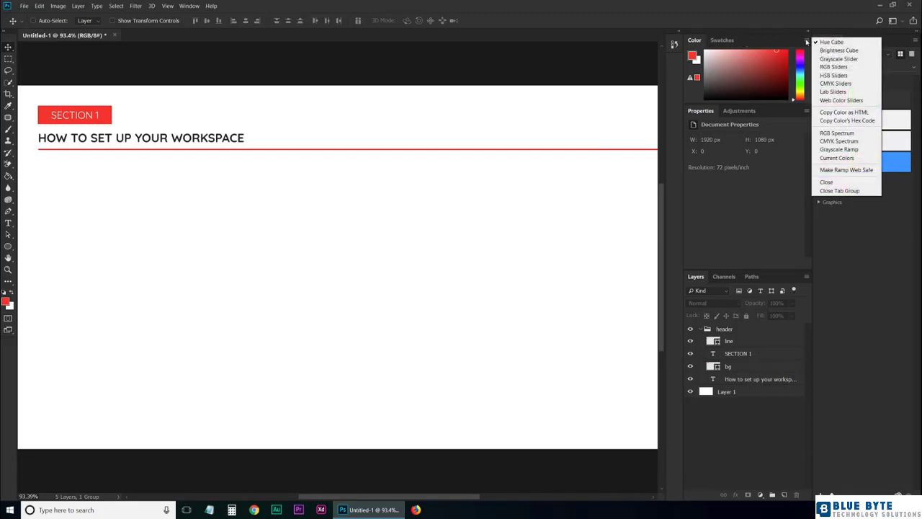
pyautogui.moveTo(838, 190)
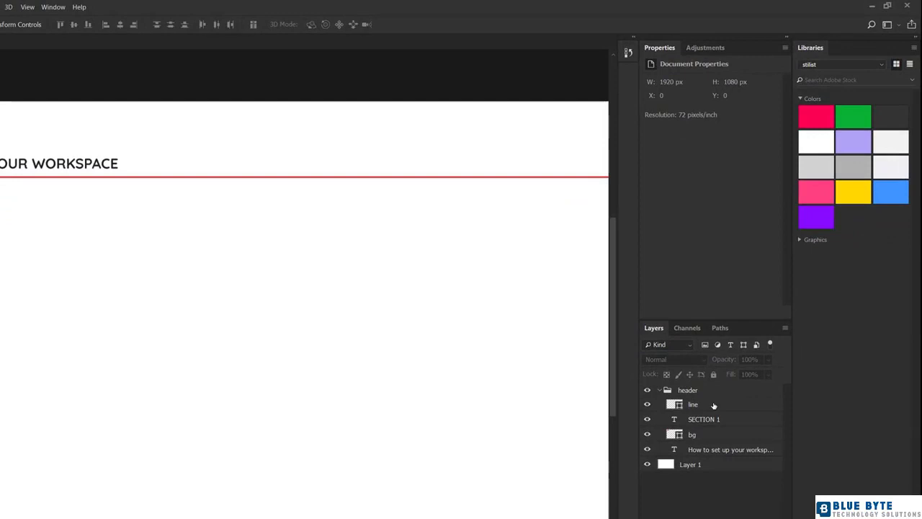
# Step: Select the text layers and Layer 1, then show the Adjustments panel beside Properties
pyautogui.click(703, 418)
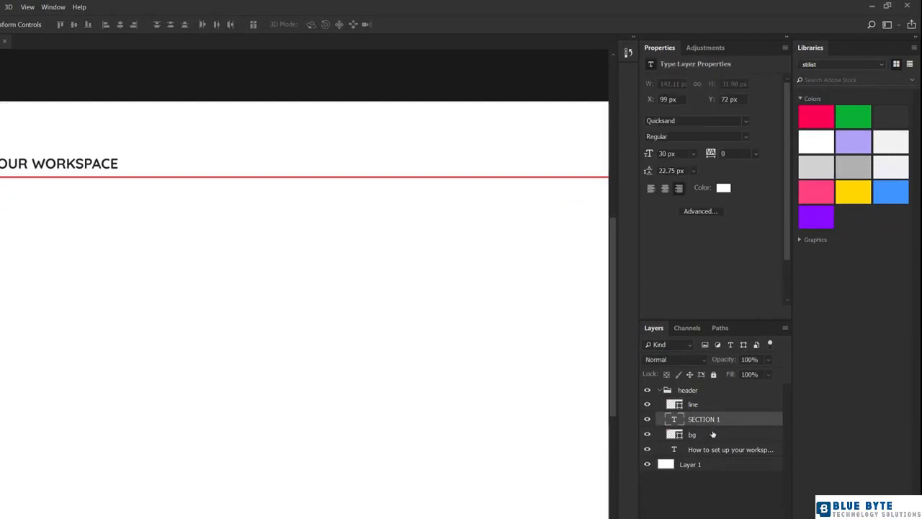
pyautogui.click(729, 450)
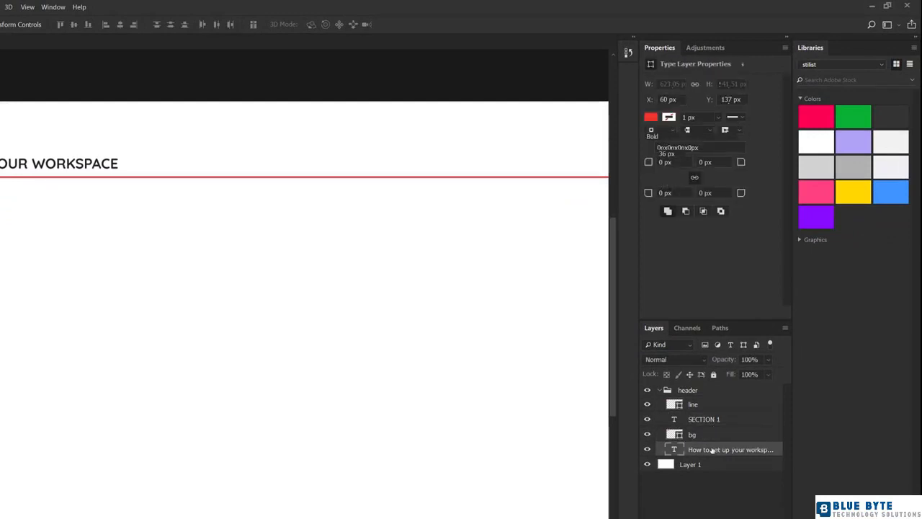
pyautogui.click(689, 463)
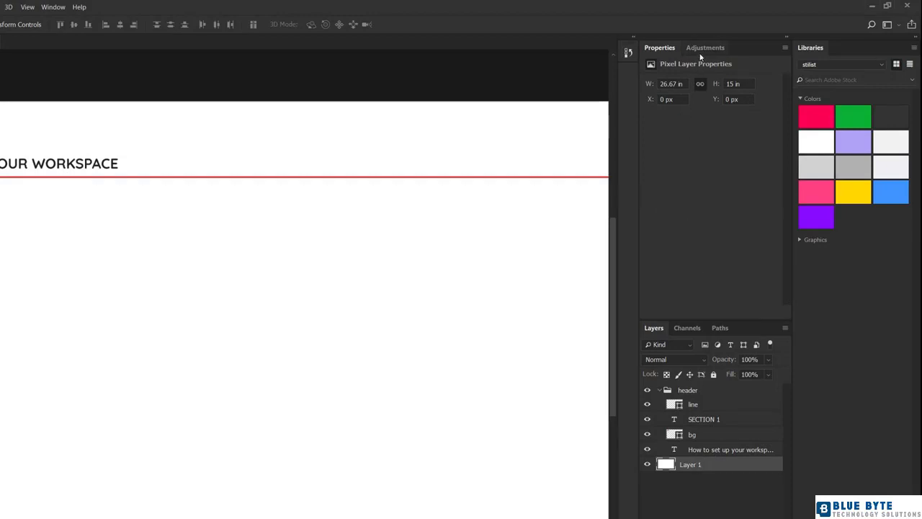
pyautogui.moveTo(724, 148)
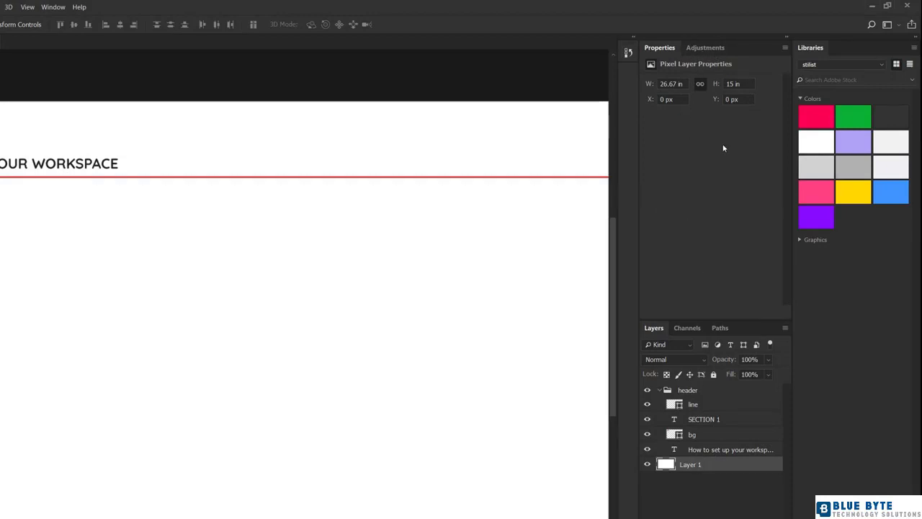
pyautogui.click(706, 46)
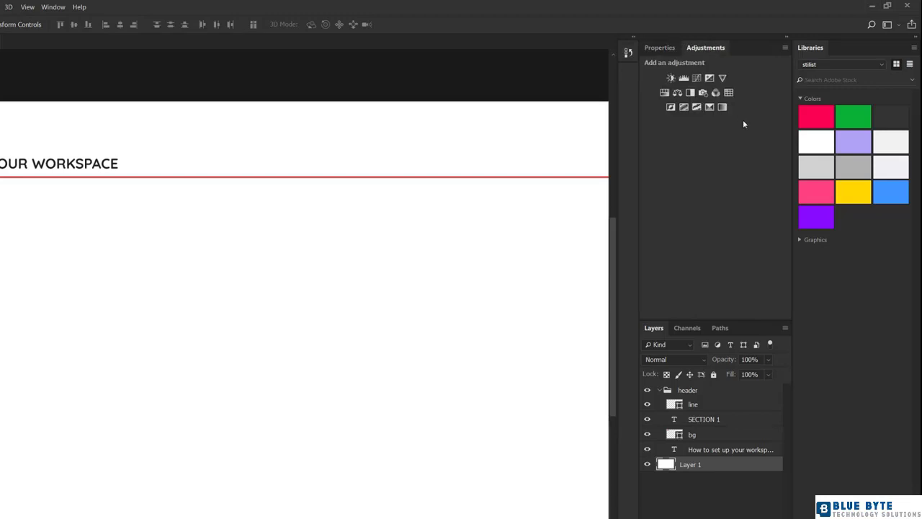
pyautogui.moveTo(726, 83)
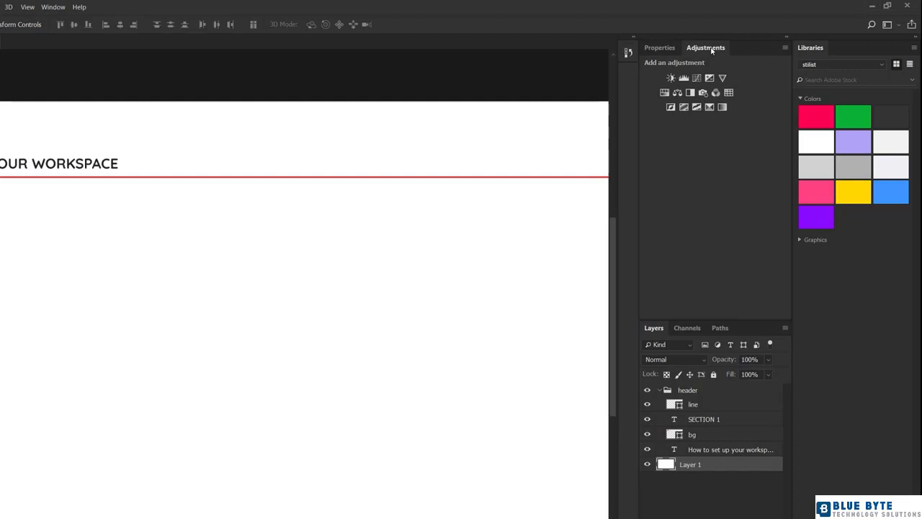
# Step: Pull Adjustments out as a floating panel, then dock it above Properties
pyautogui.moveTo(706, 47); pyautogui.dragTo(510, 107)
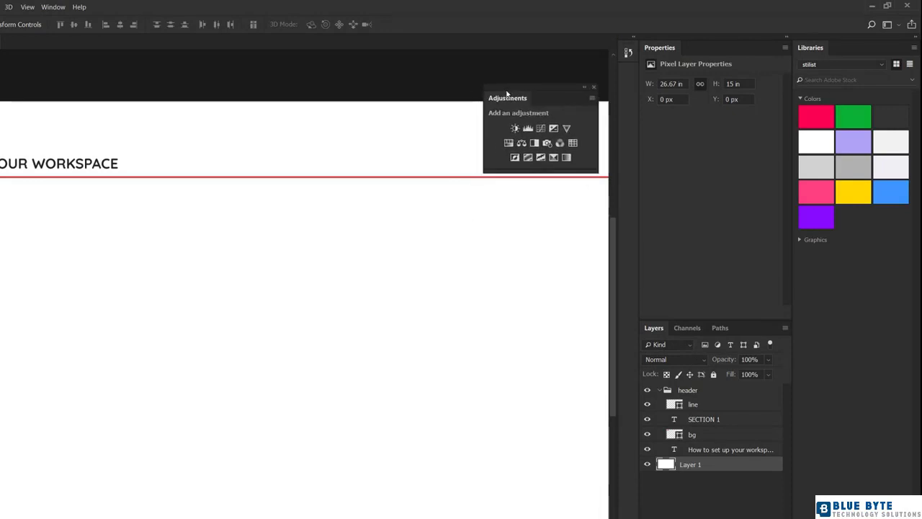
pyautogui.moveTo(507, 98); pyautogui.dragTo(507, 77)
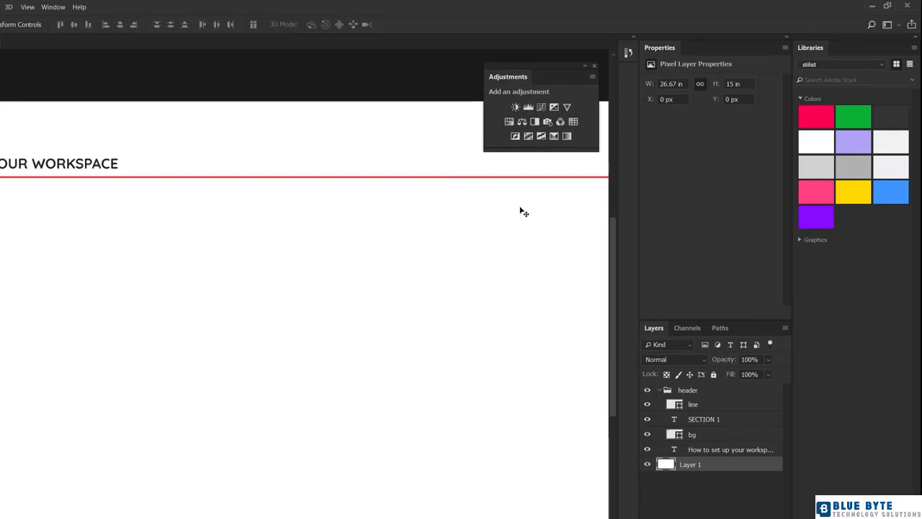
pyautogui.moveTo(594, 70)
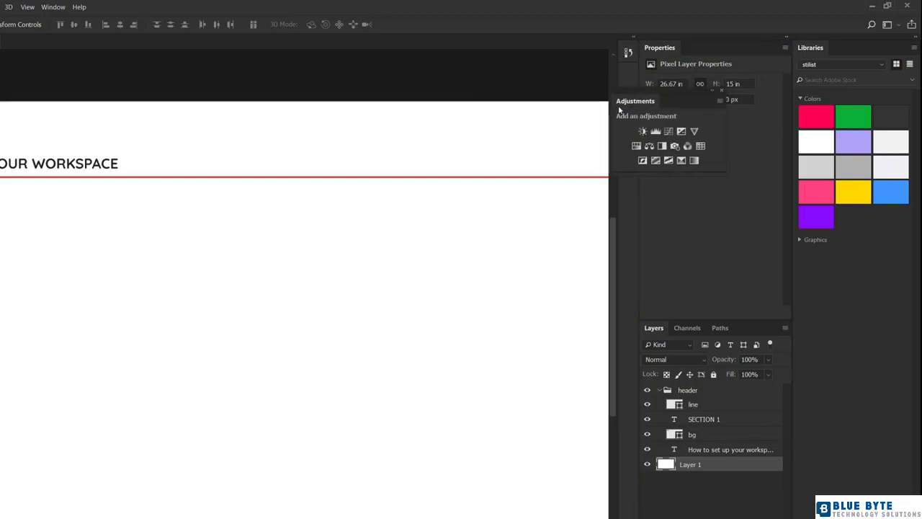
pyautogui.moveTo(636, 101); pyautogui.dragTo(721, 320)
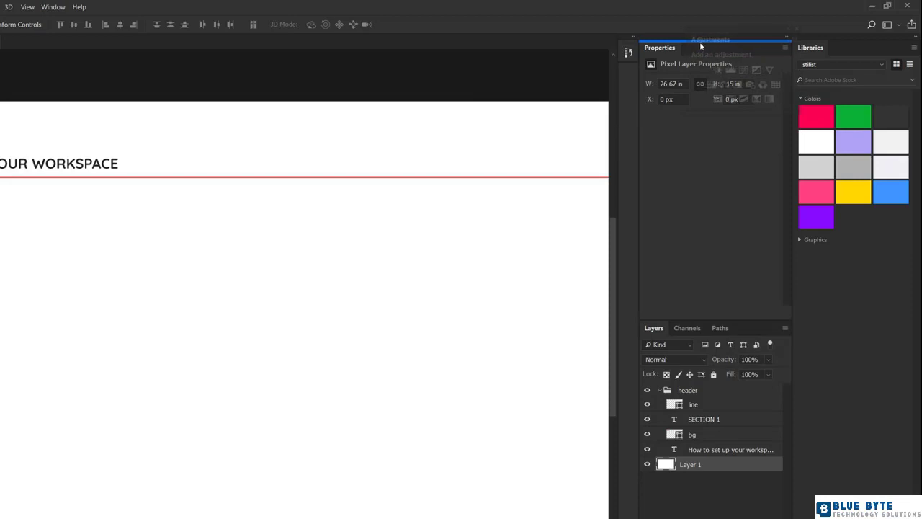
pyautogui.click(710, 40)
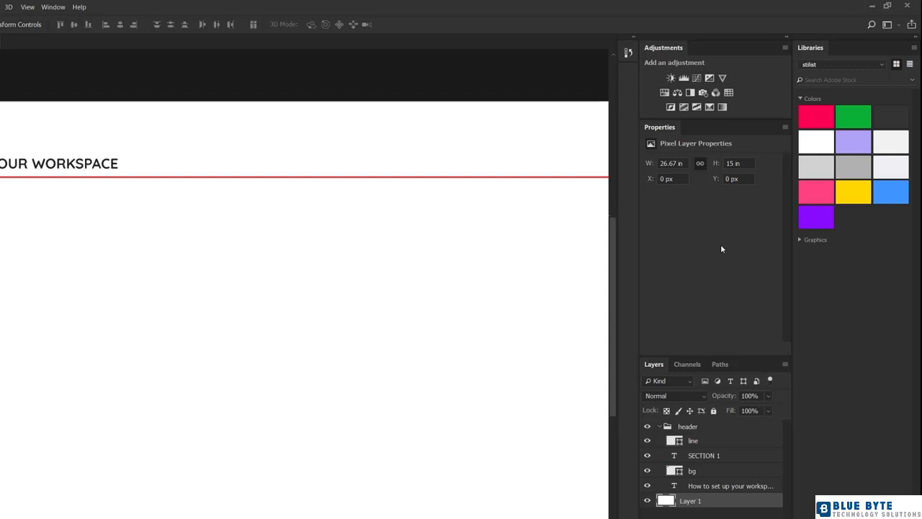
pyautogui.moveTo(723, 228)
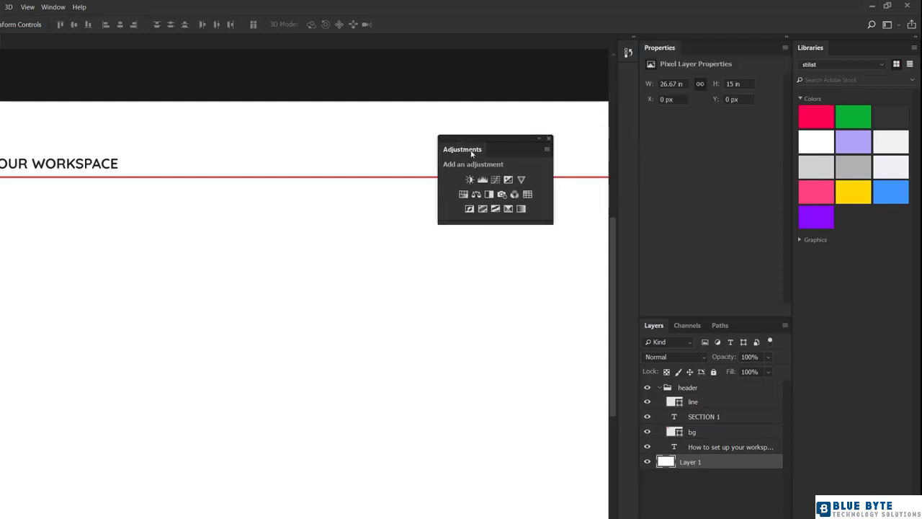
# Step: Drag the floating Adjustments panel into the Layers/Channels/Paths tab group
pyautogui.moveTo(461, 149); pyautogui.dragTo(721, 306)
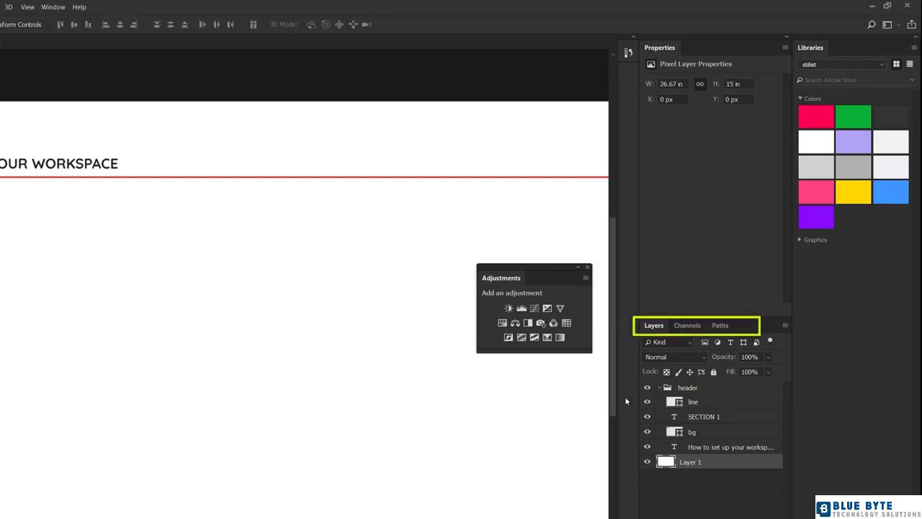
pyautogui.moveTo(522, 287)
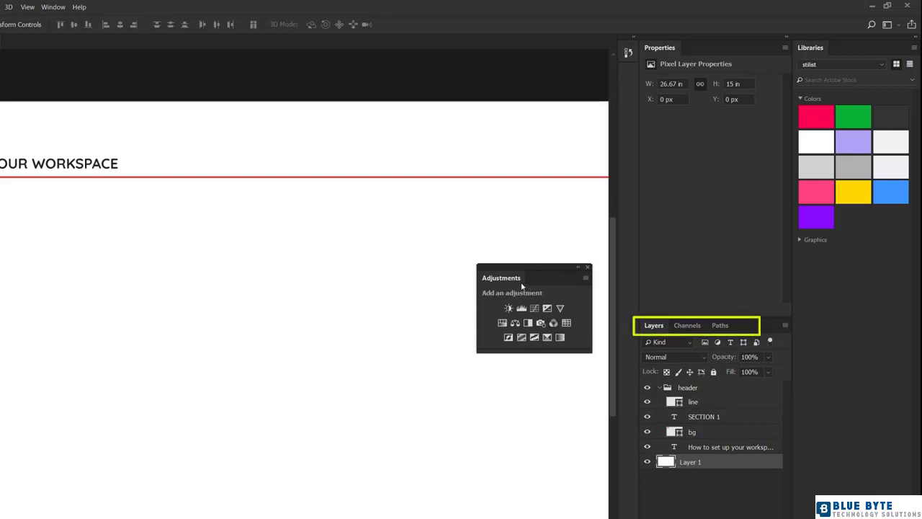
pyautogui.moveTo(603, 305)
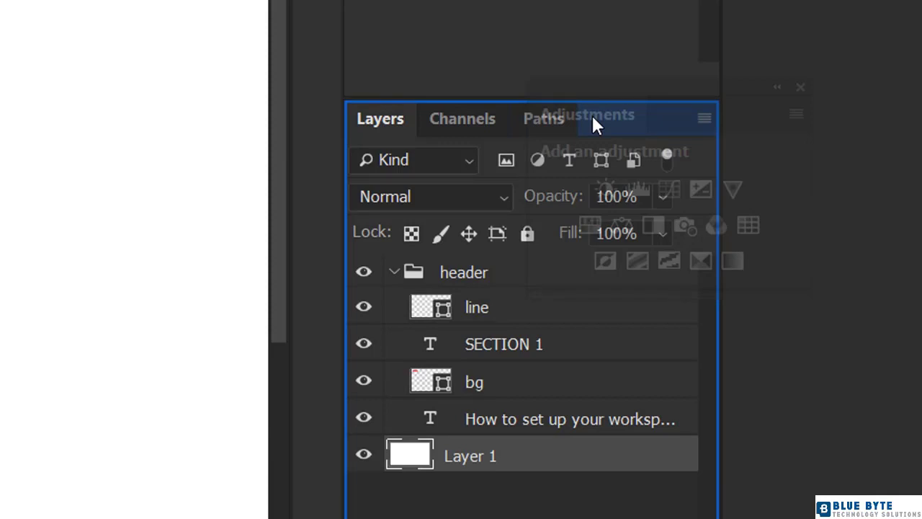
pyautogui.click(591, 118)
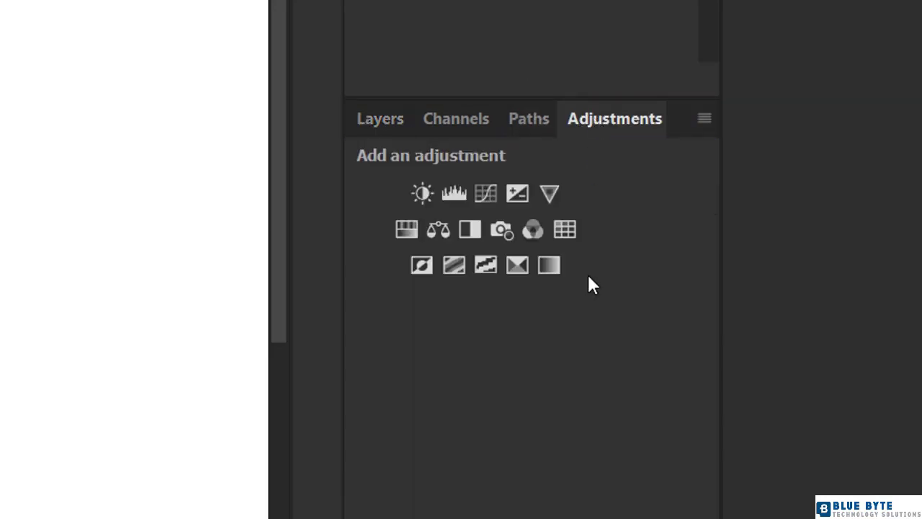
pyautogui.moveTo(584, 516)
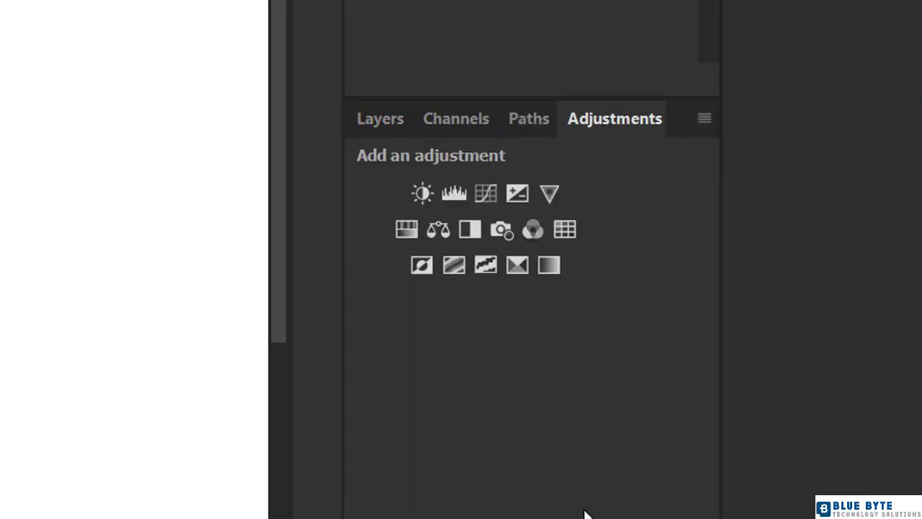
pyautogui.moveTo(582, 507)
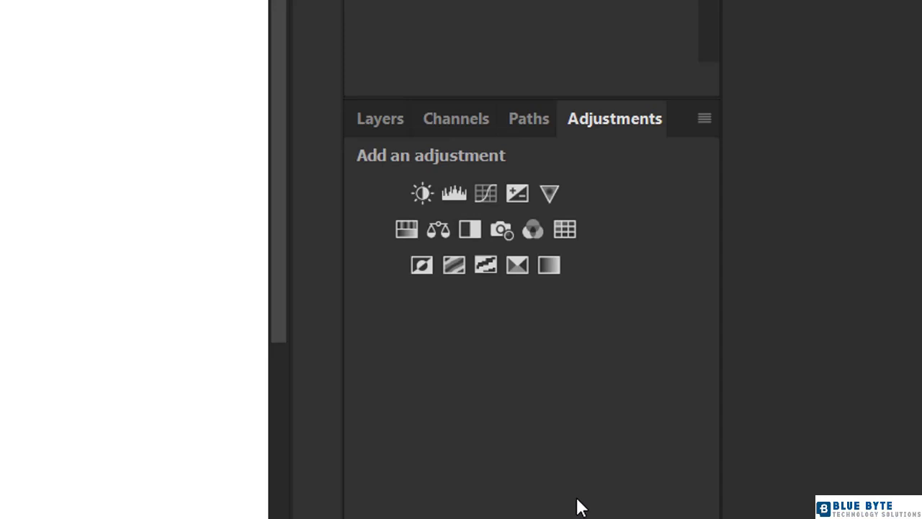
pyautogui.moveTo(565, 481)
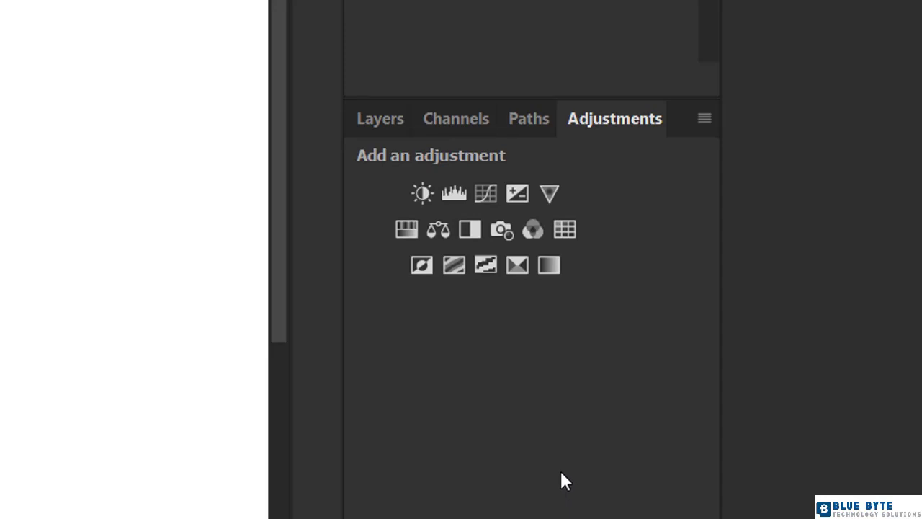
pyautogui.moveTo(602, 205)
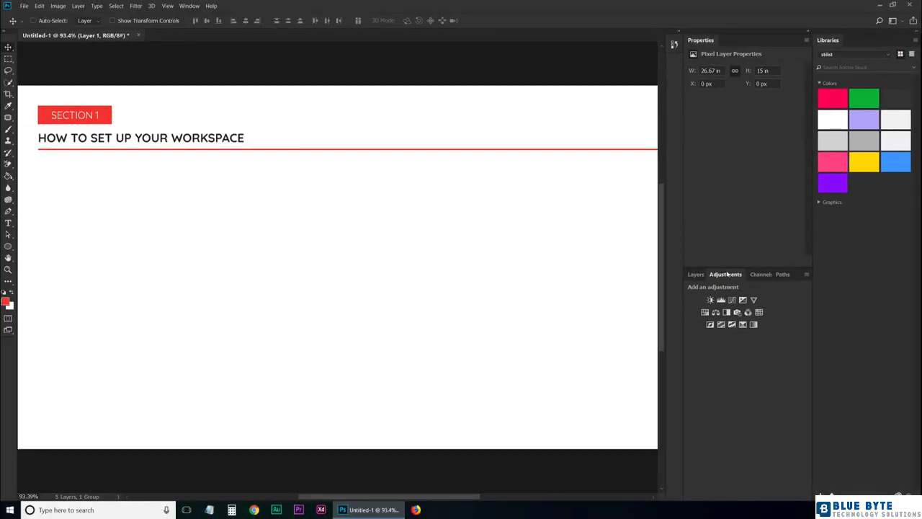
# Step: Detach Paths into a floating window and close the floating panels
pyautogui.moveTo(726, 274); pyautogui.dragTo(530, 237)
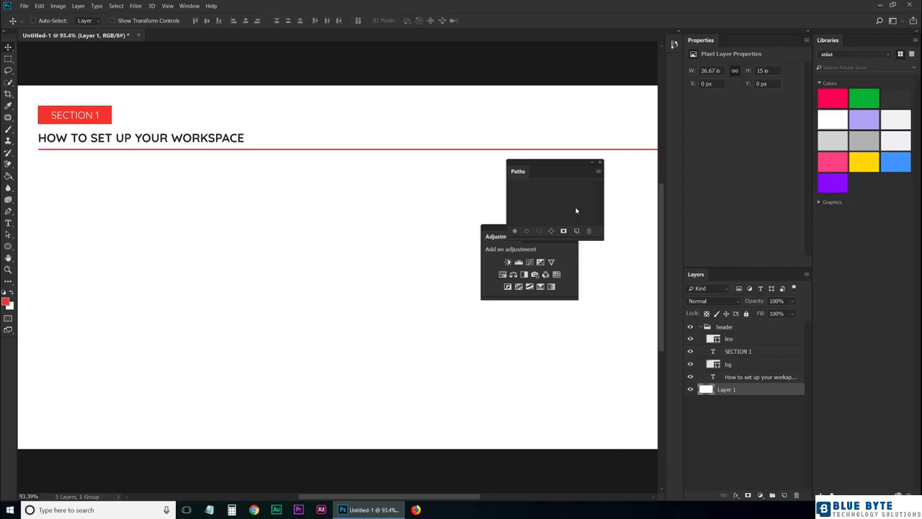
pyautogui.click(599, 161)
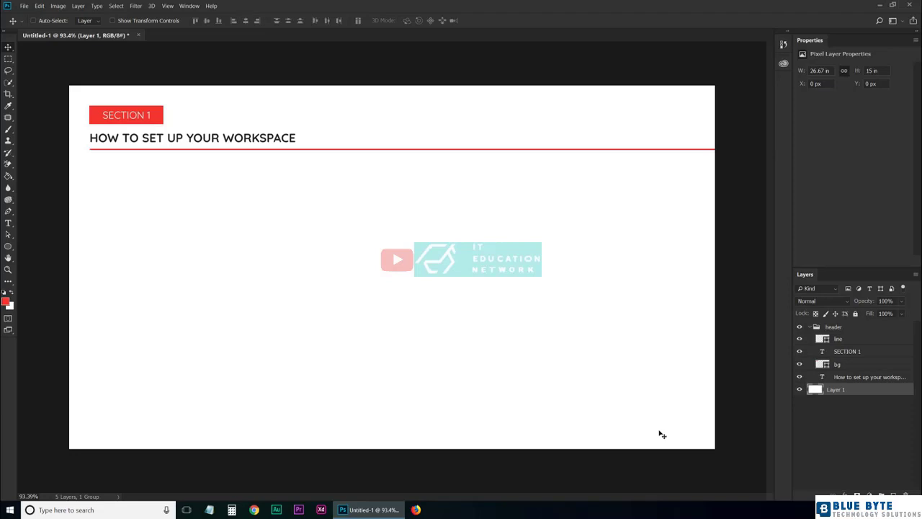
pyautogui.moveTo(634, 99)
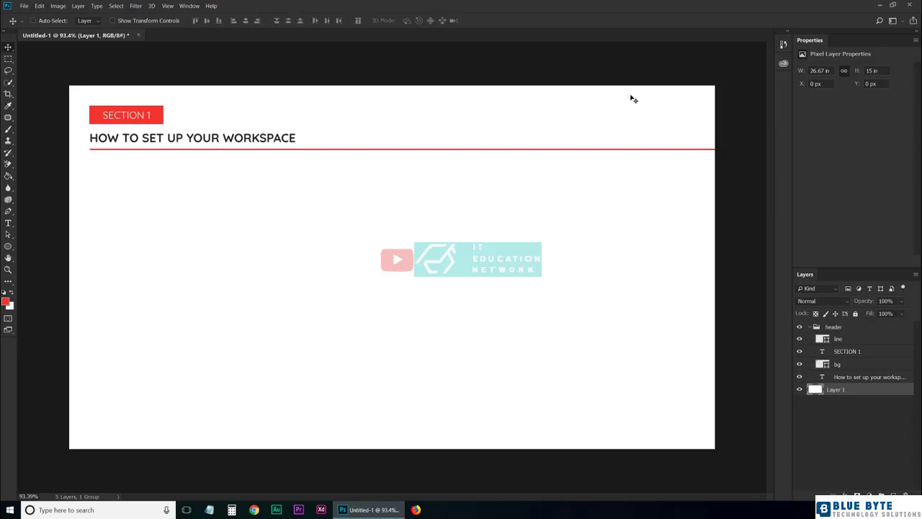
pyautogui.moveTo(712, 85)
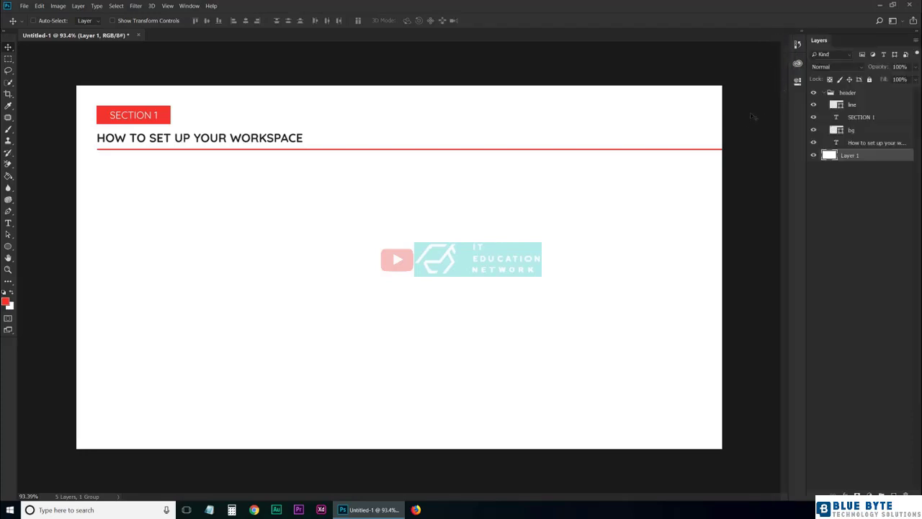
pyautogui.moveTo(754, 116)
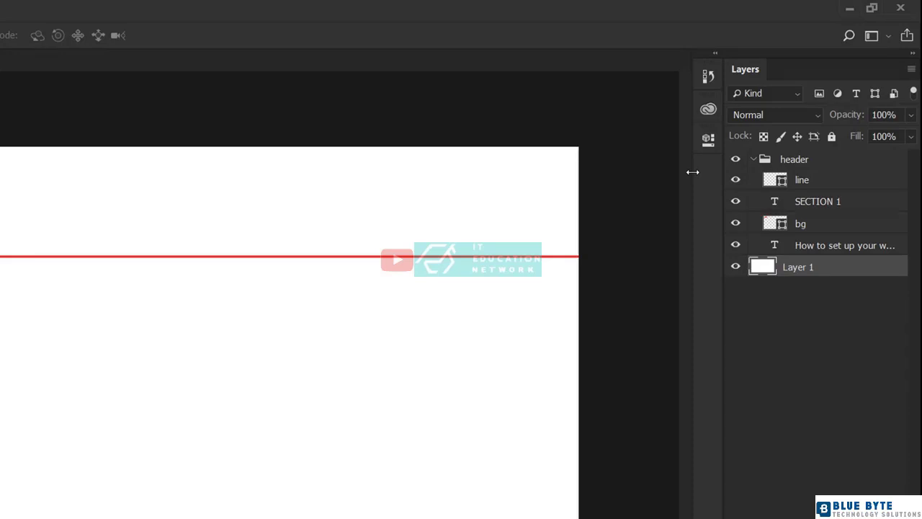
pyautogui.moveTo(668, 174)
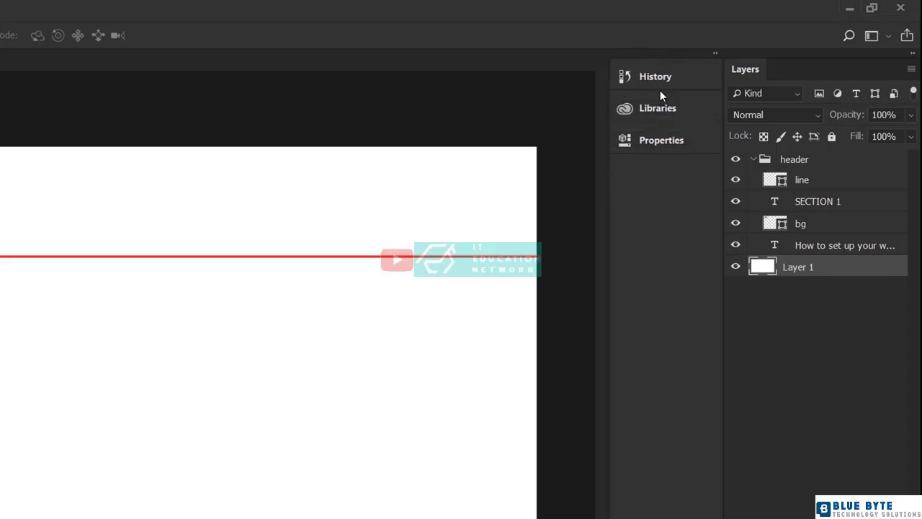
pyautogui.moveTo(658, 238)
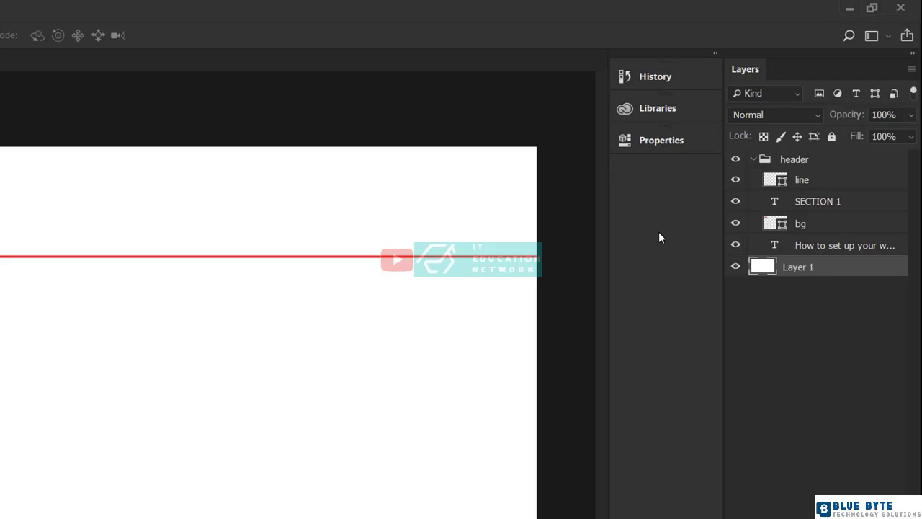
pyautogui.moveTo(495, 346)
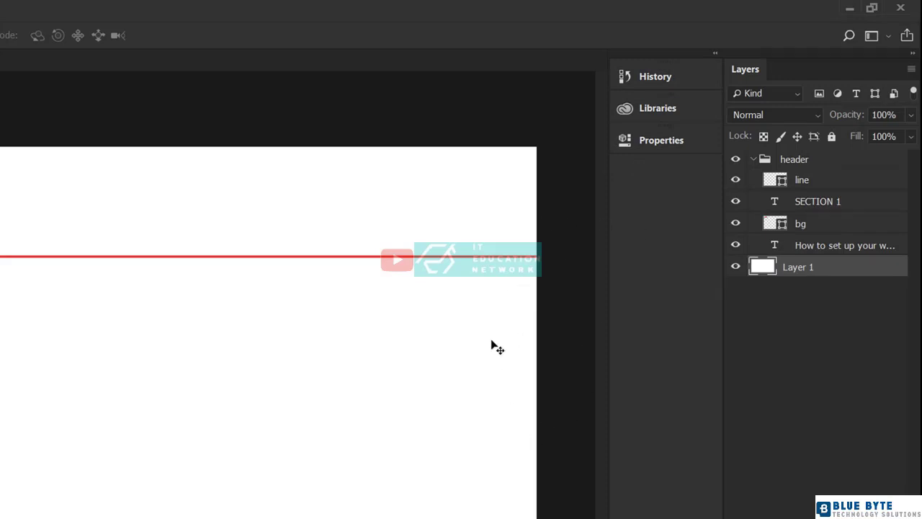
pyautogui.moveTo(517, 423)
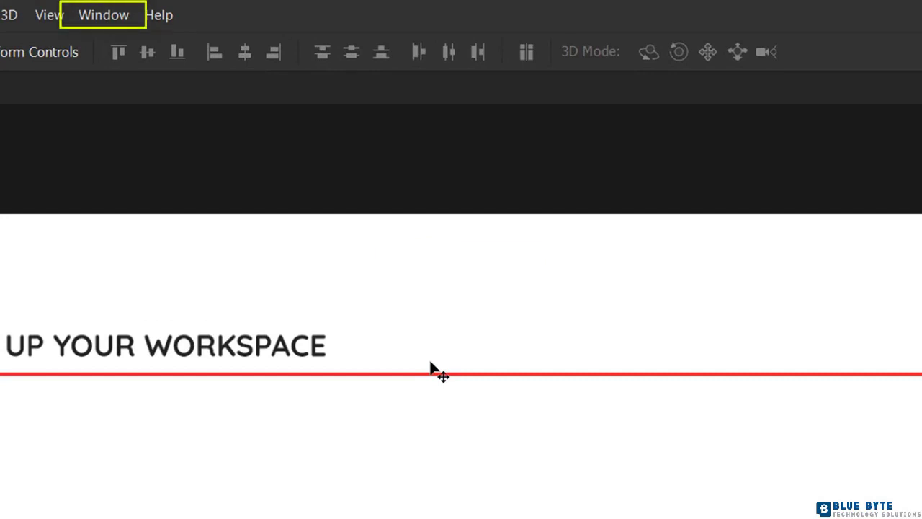
# Step: Show Character from the Window menu and group Paragraph with it above Layers
pyautogui.click(103, 14)
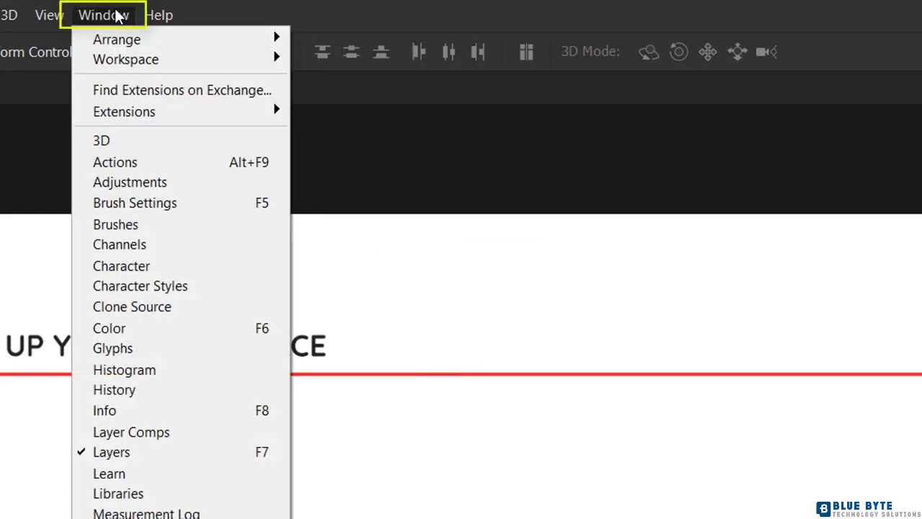
pyautogui.moveTo(121, 265)
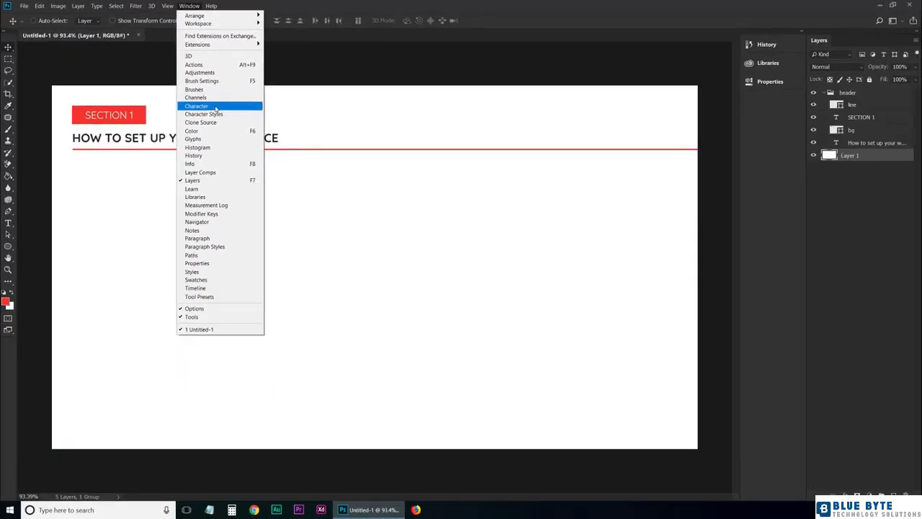
pyautogui.click(196, 107)
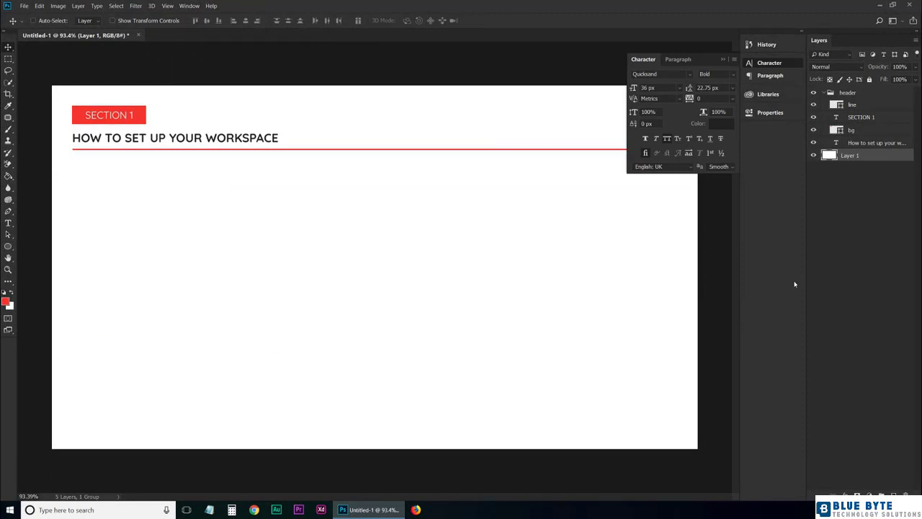
pyautogui.moveTo(877, 38)
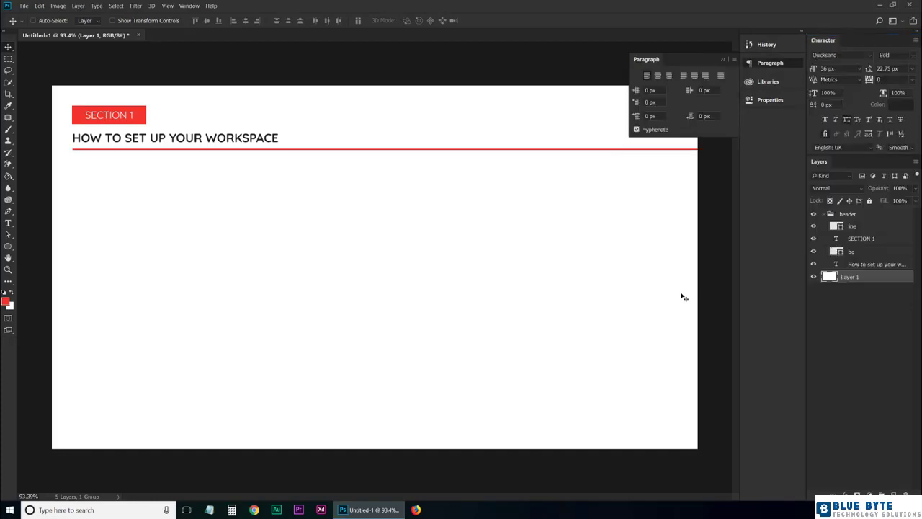
pyautogui.moveTo(686, 291)
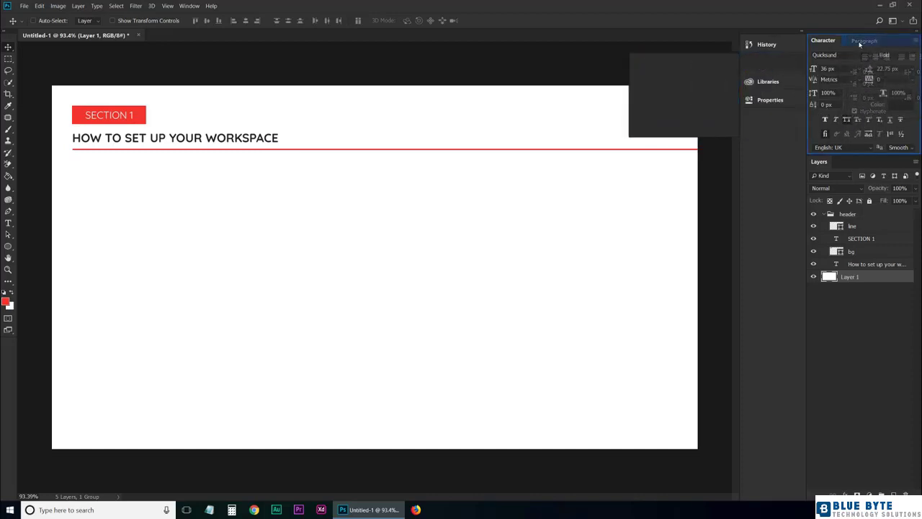
pyautogui.click(857, 40)
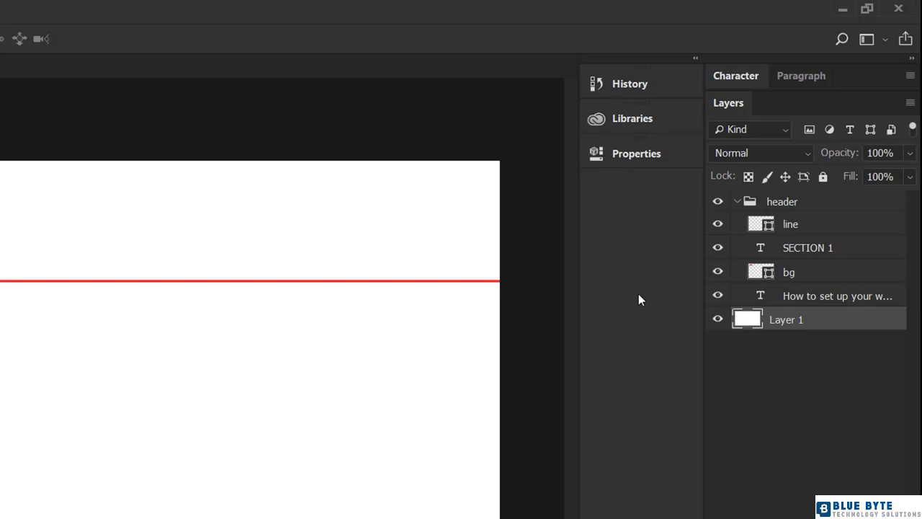
# Step: Expand Character, collapse History/Libraries/Properties to icons, and test the Properties icon
pyautogui.click(735, 75)
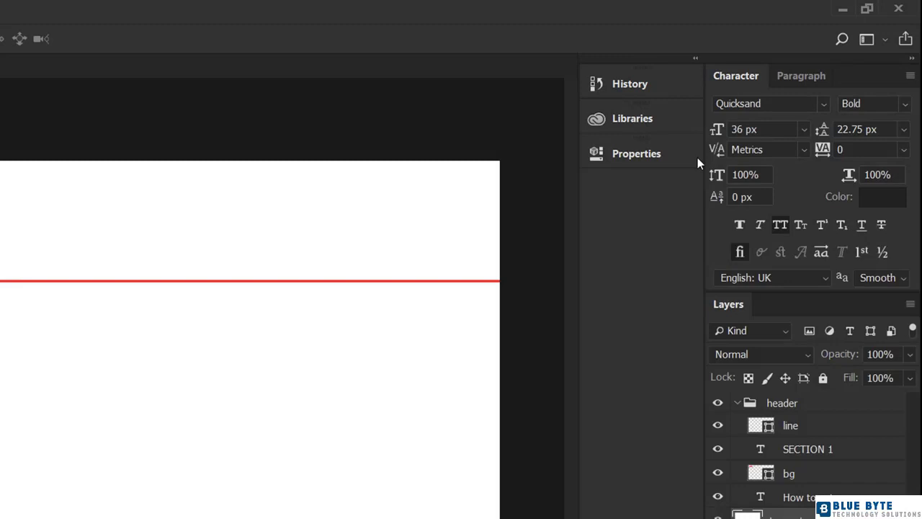
pyautogui.moveTo(666, 295)
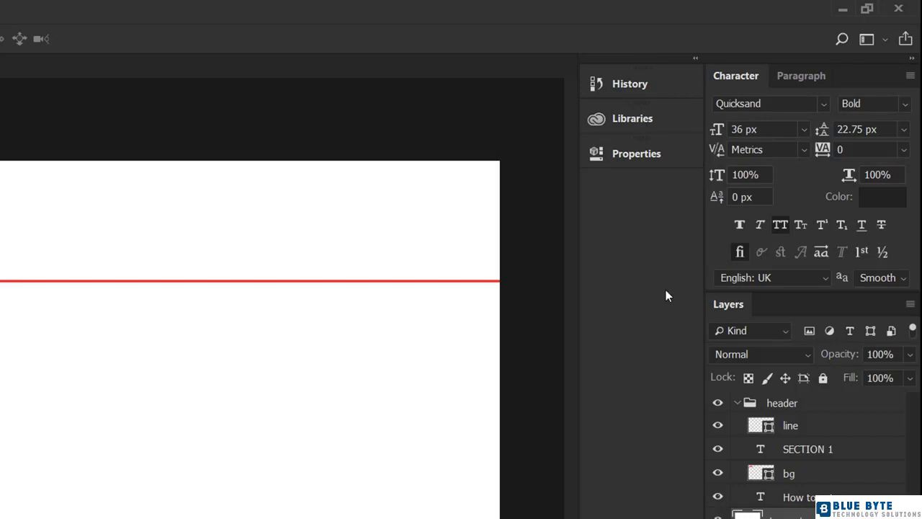
pyautogui.moveTo(579, 297)
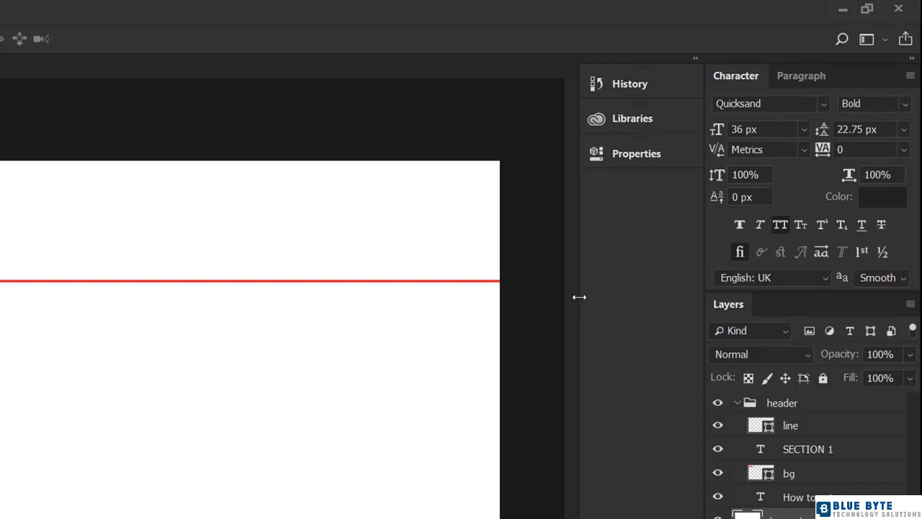
pyautogui.moveTo(579, 296); pyautogui.dragTo(649, 296)
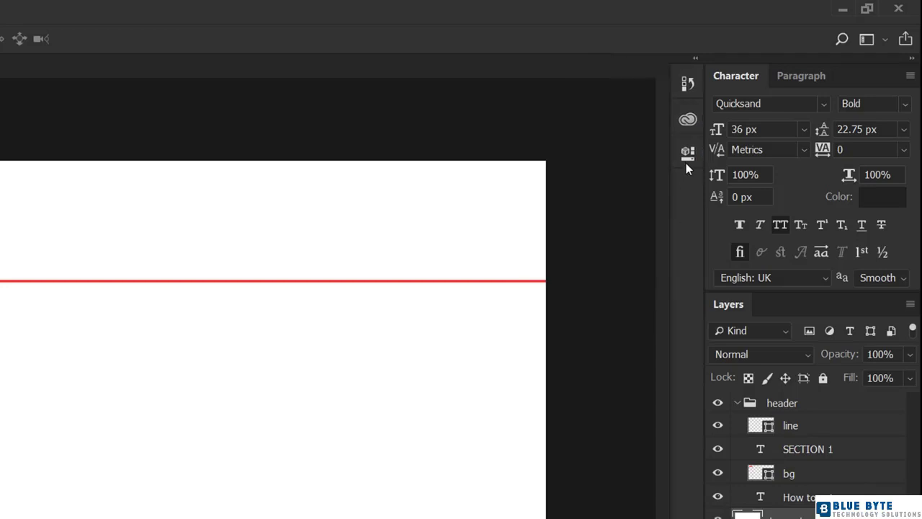
pyautogui.click(687, 153)
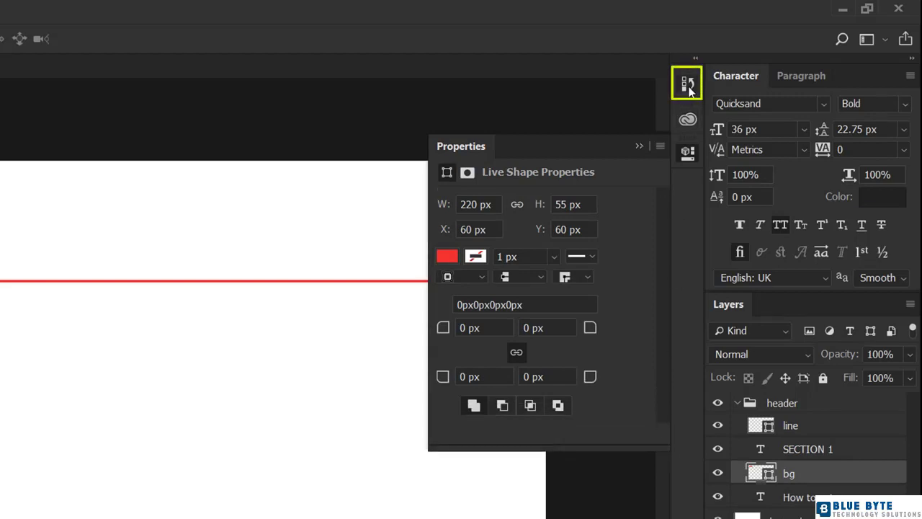
pyautogui.click(686, 82)
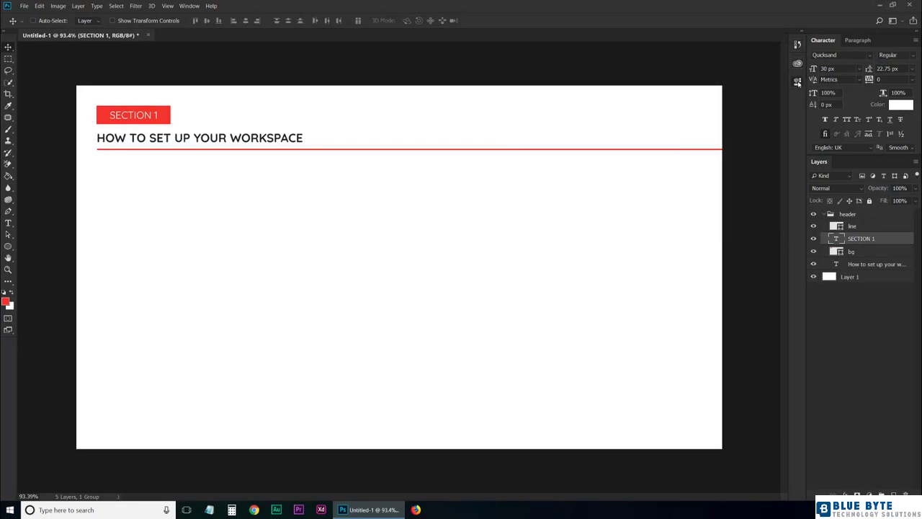
pyautogui.moveTo(665, 79)
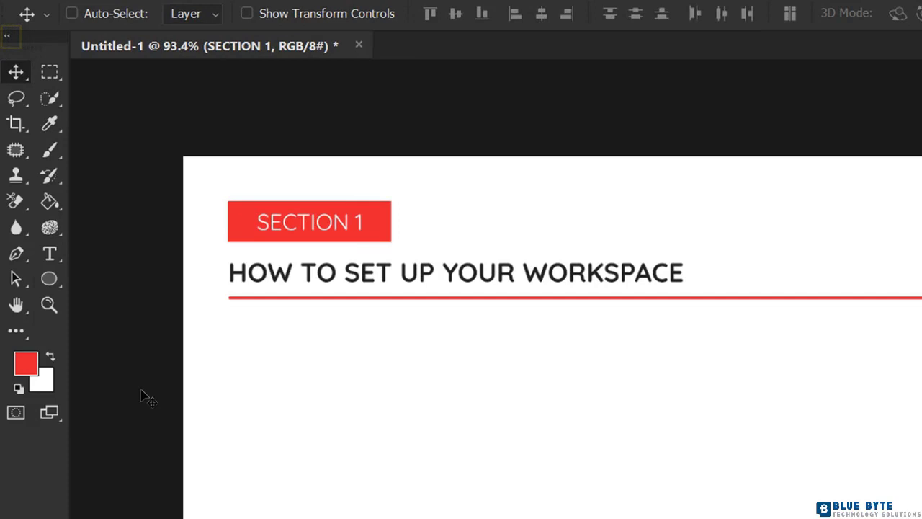
pyautogui.moveTo(142, 396)
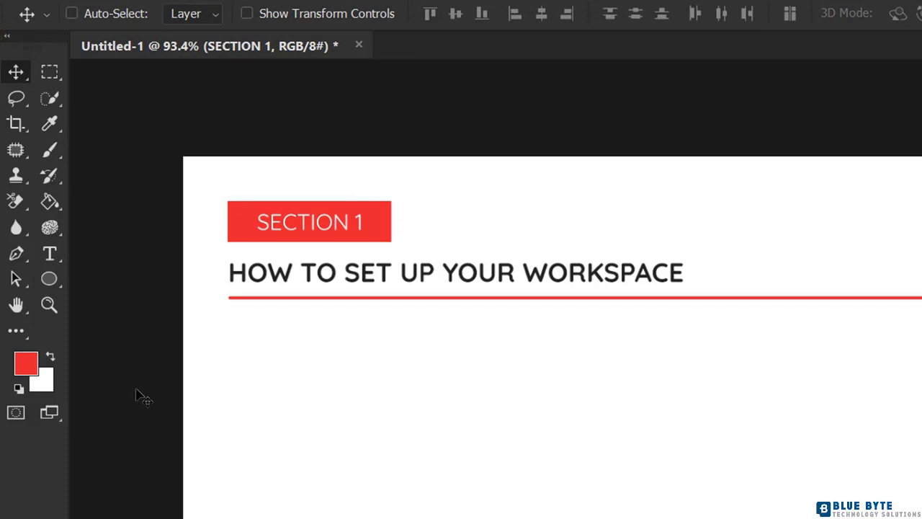
pyautogui.moveTo(12, 40)
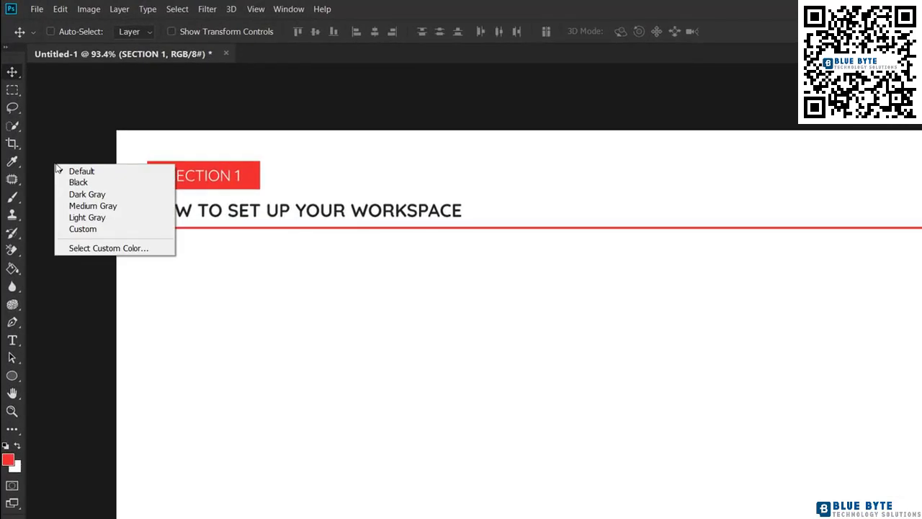
# Step: Set the pasteboard around the canvas to Black from its context menu
pyautogui.click(86, 216)
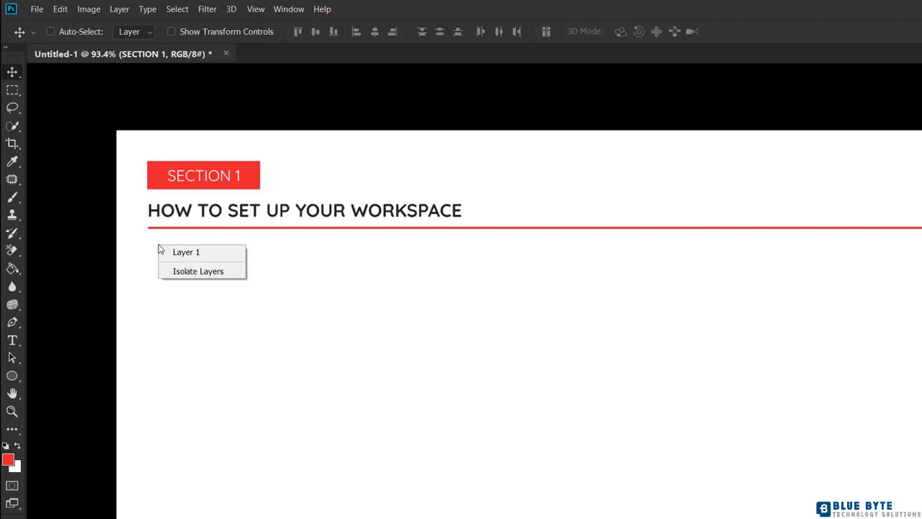
pyautogui.moveTo(178, 266)
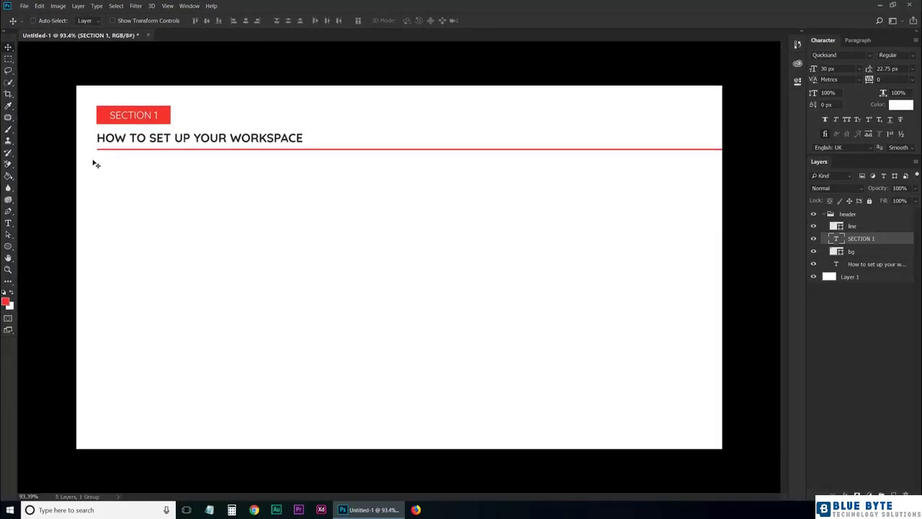
# Step: Save the current panel layout as a new workspace named 'Tutorial'
pyautogui.click(905, 20)
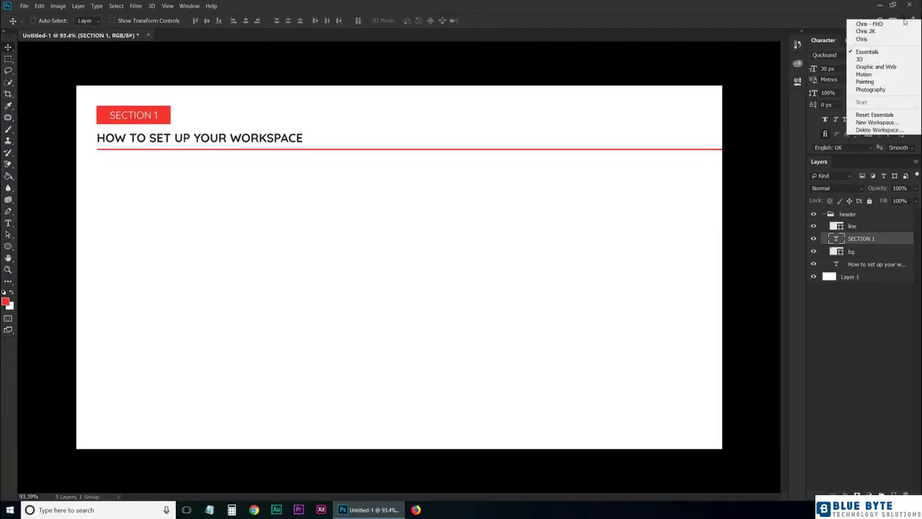
pyautogui.moveTo(876, 121)
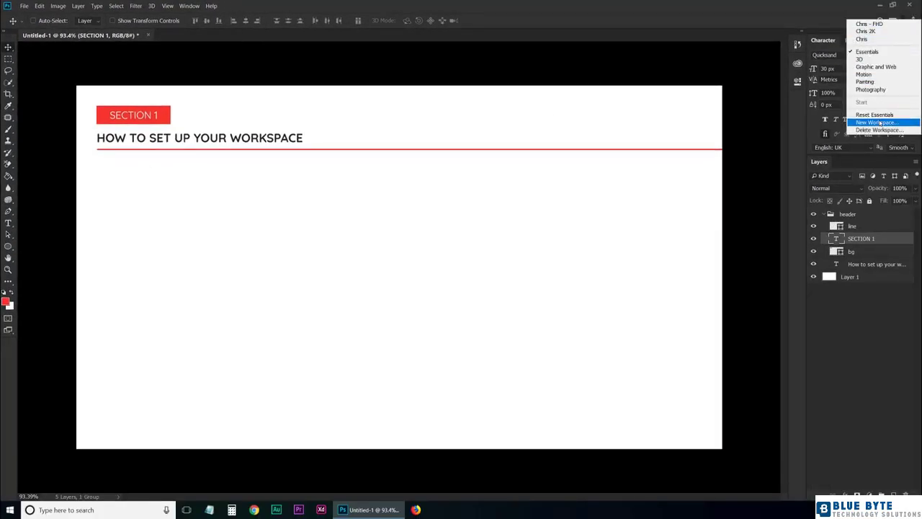
pyautogui.click(876, 121)
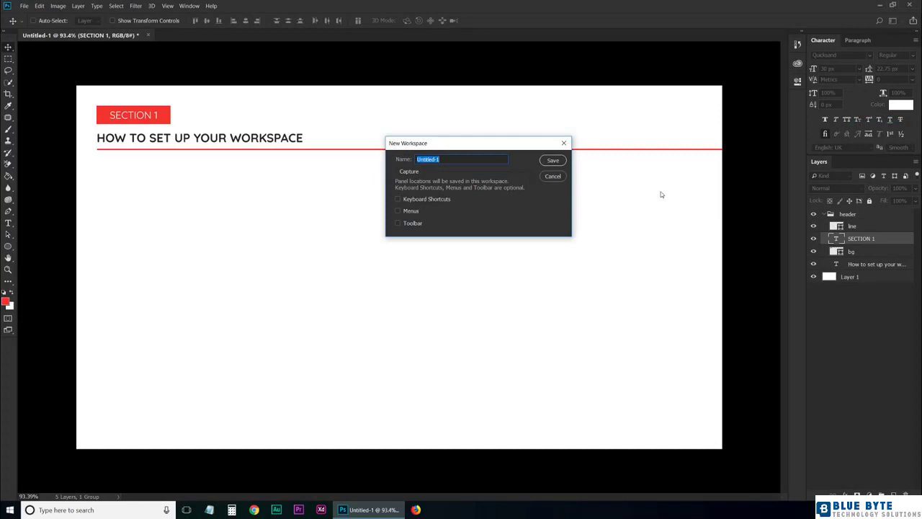
pyautogui.write('Tutorial')
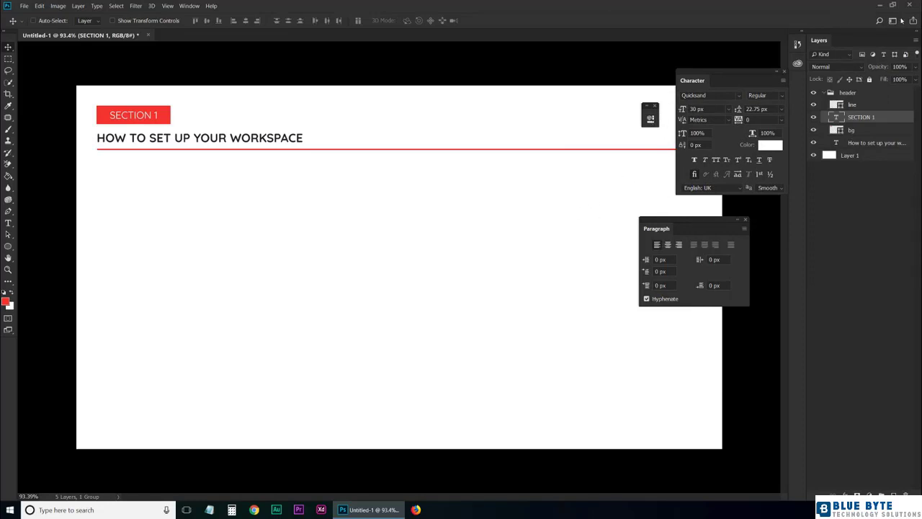
# Step: Reset the Tutorial workspace from the workspace switcher to re-dock Character and Paragraph
pyautogui.click(899, 20)
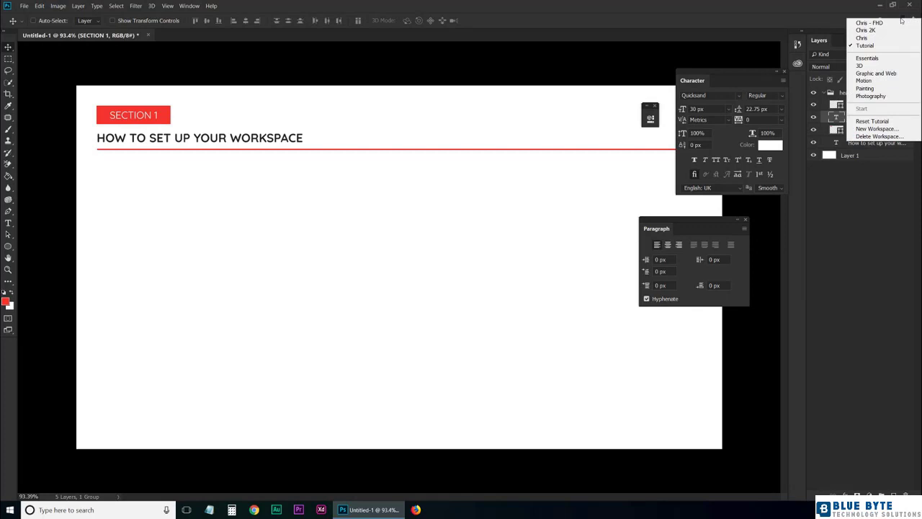
pyautogui.moveTo(873, 121)
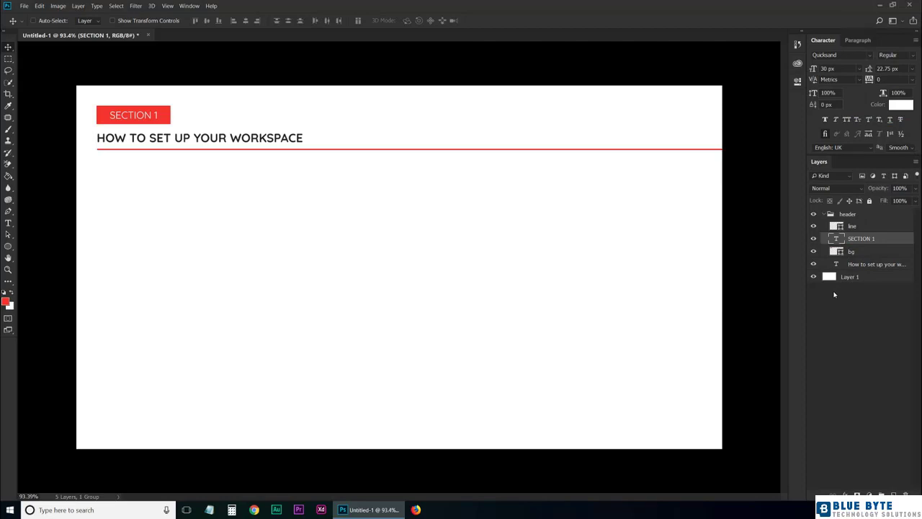
pyautogui.moveTo(674, 230)
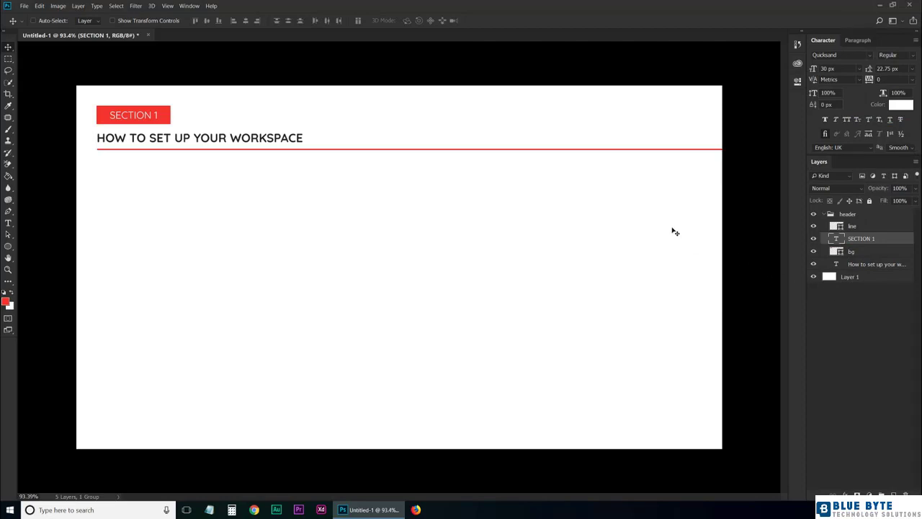